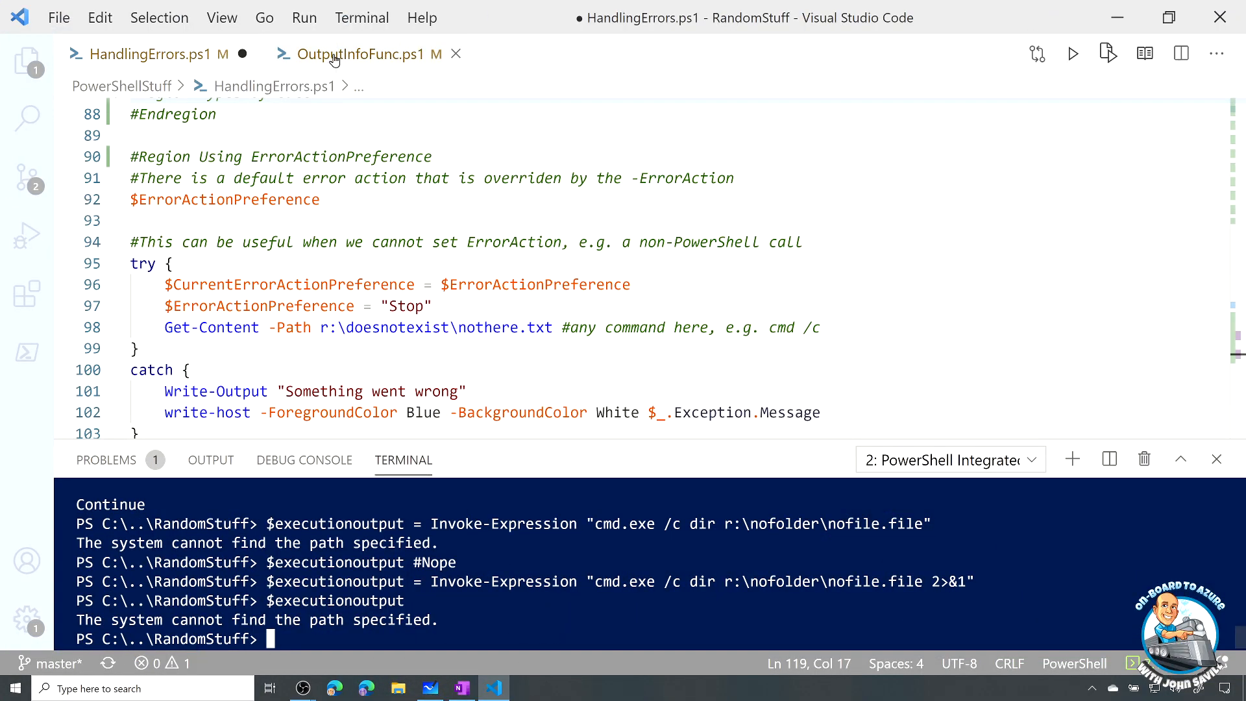
Select the Get-RandomMessageSad function in OutputInfoFunc.ps1 and run the selection with F8
{"action": "left_click", "coordinate": [361, 54]}
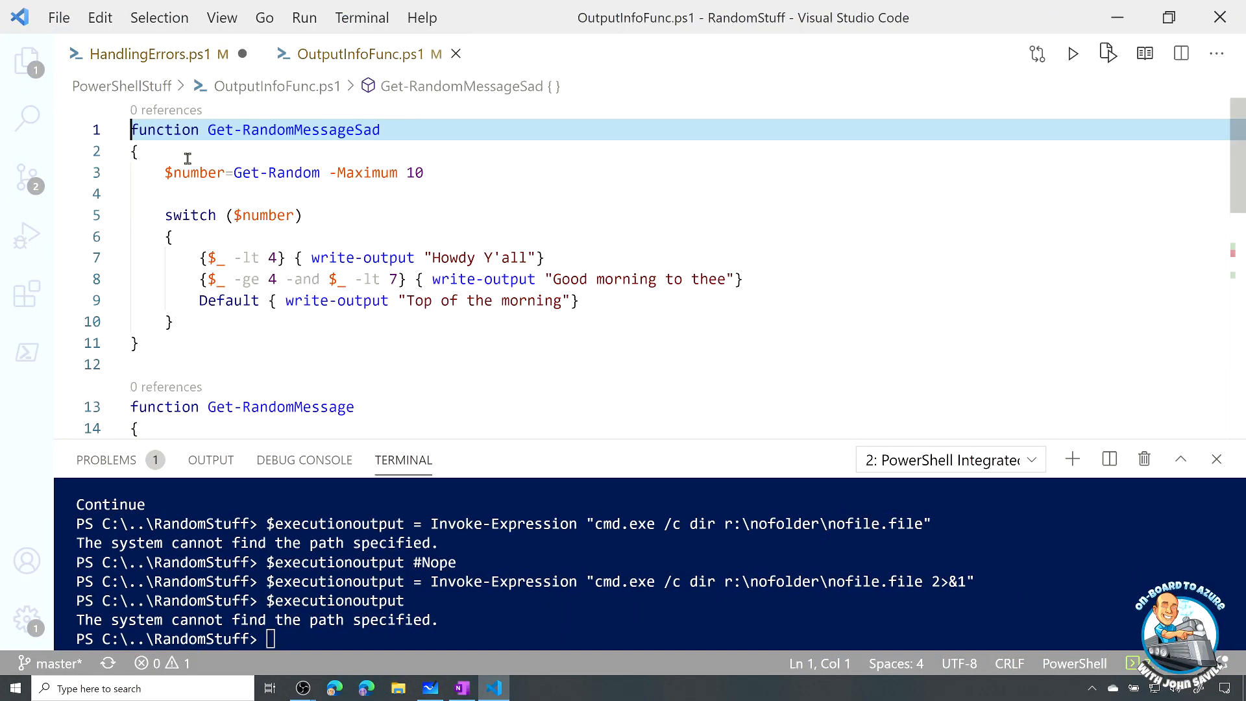
{"action": "left_click", "coordinate": [137, 151]}
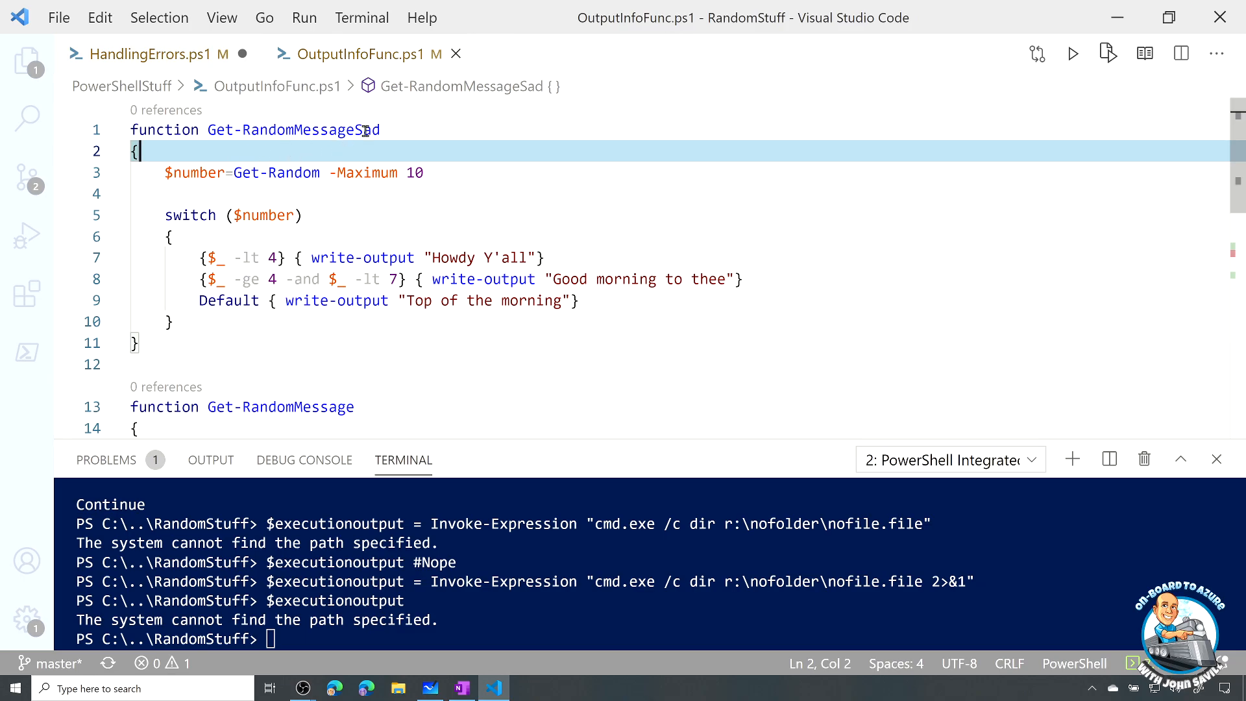
{"action": "mouse_move", "coordinate": [436, 167]}
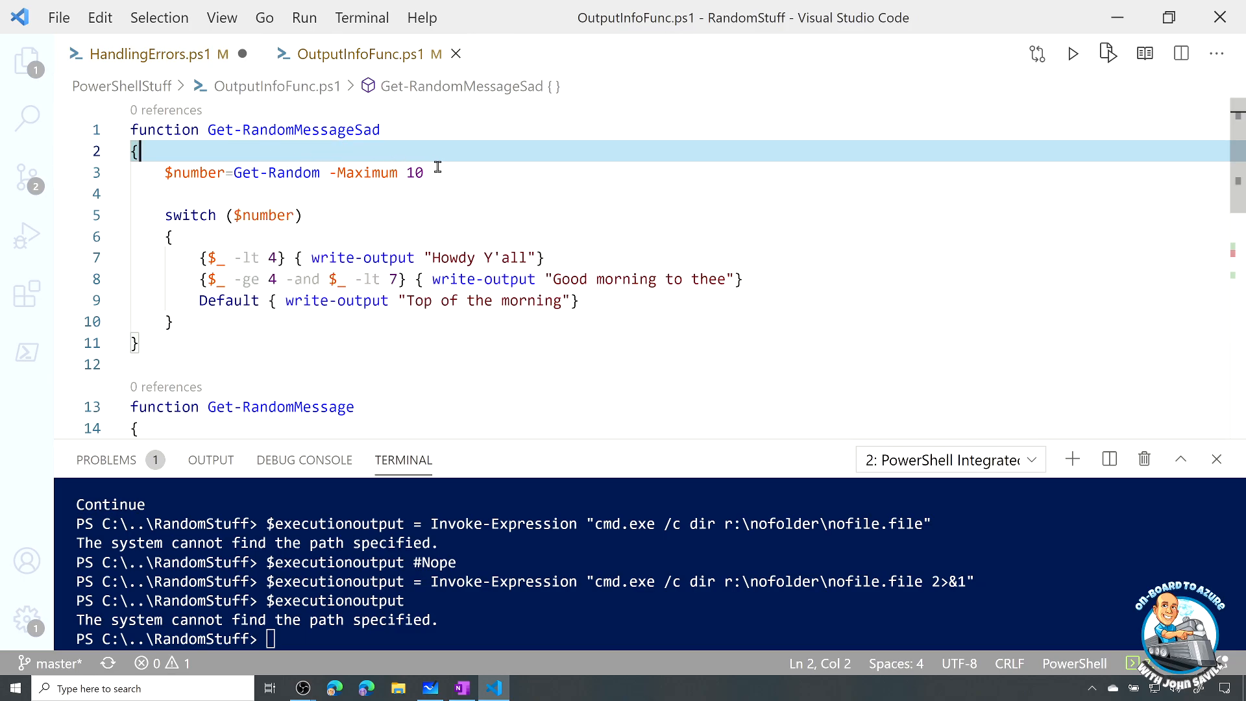
{"action": "mouse_move", "coordinate": [317, 217]}
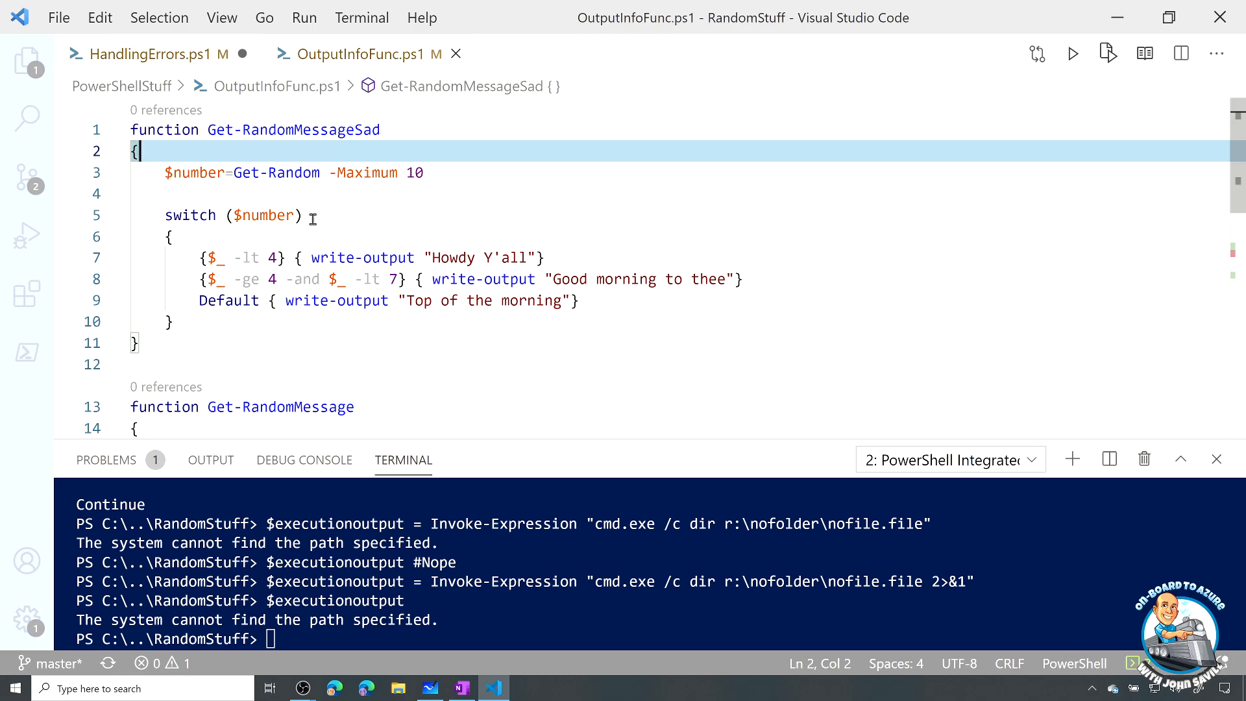
{"action": "mouse_move", "coordinate": [493, 258]}
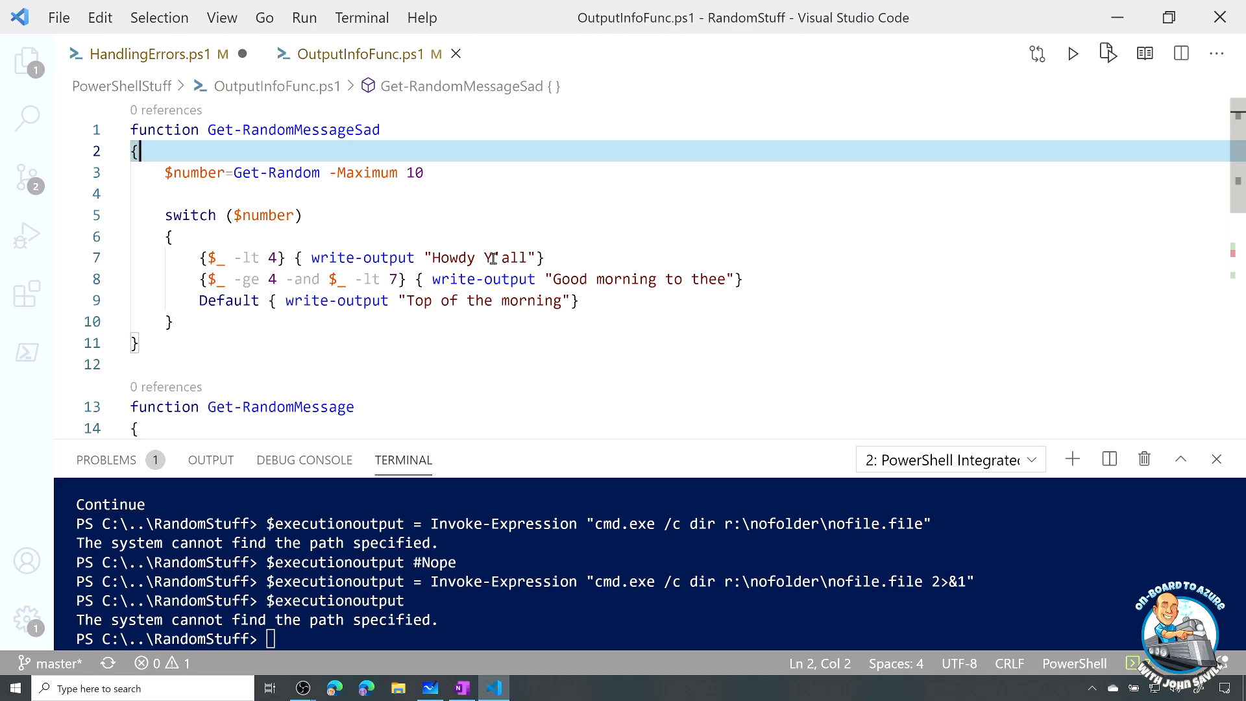
{"action": "mouse_move", "coordinate": [539, 266]}
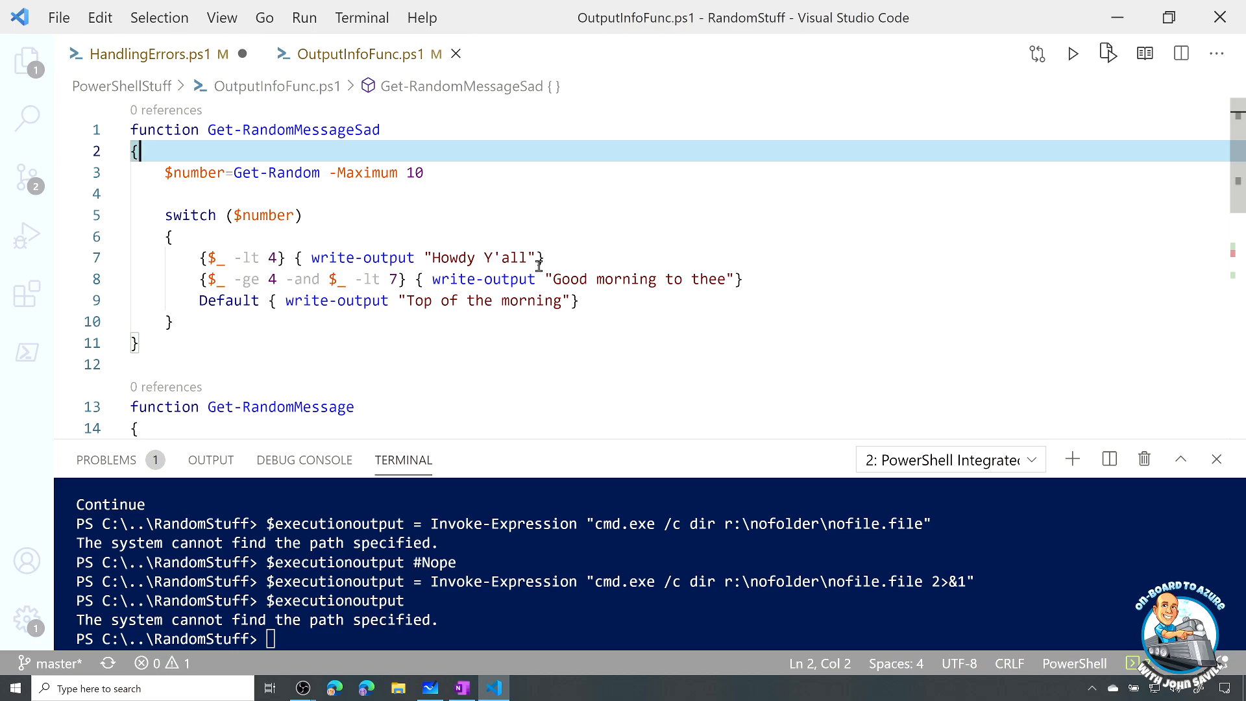
{"action": "mouse_move", "coordinate": [429, 286]}
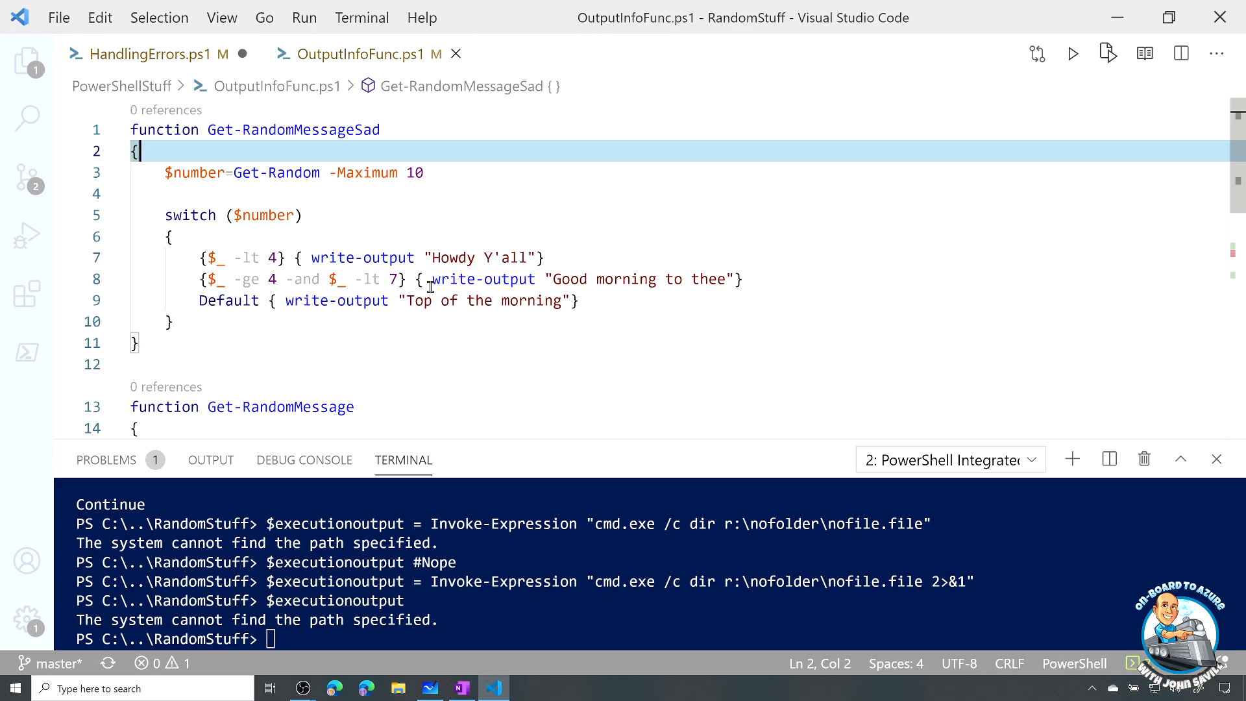
{"action": "left_click", "coordinate": [143, 343]}
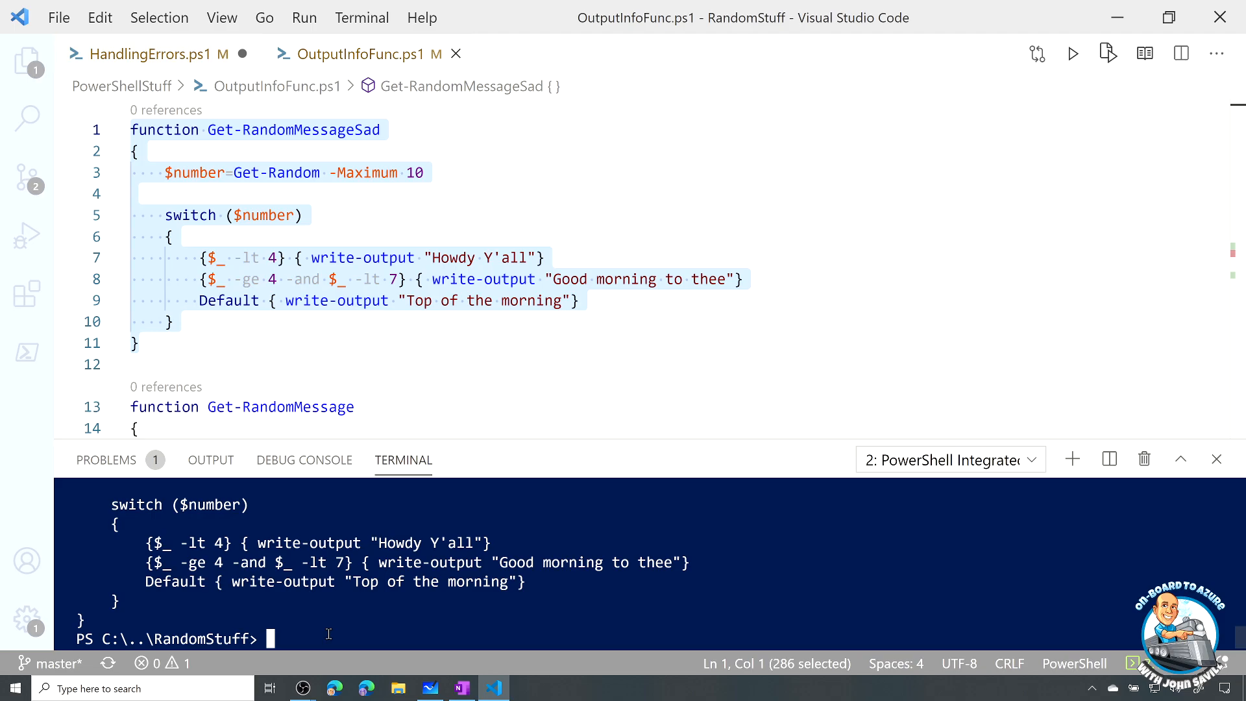
Run Get-RandomMessageSad in the terminal to get 'Good morning to thee', then click back into the editor
{"action": "type", "text": "Get-Random"}
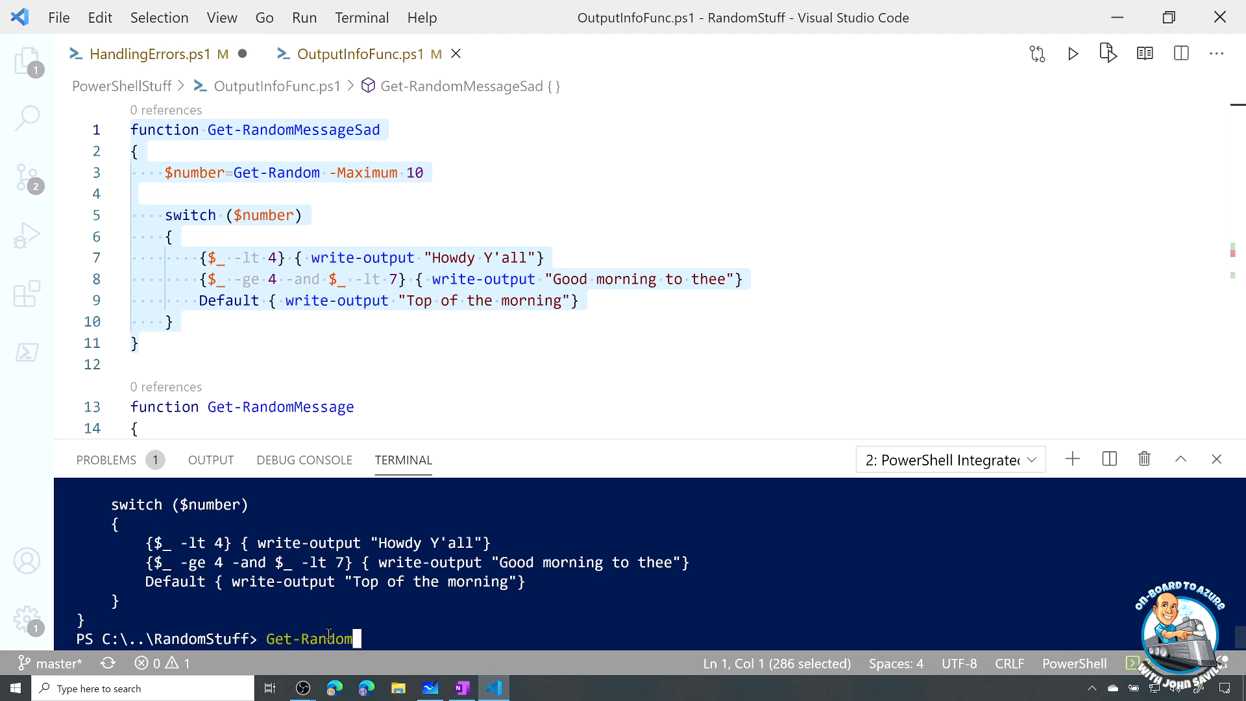
{"action": "type", "text": "MessageSad"}
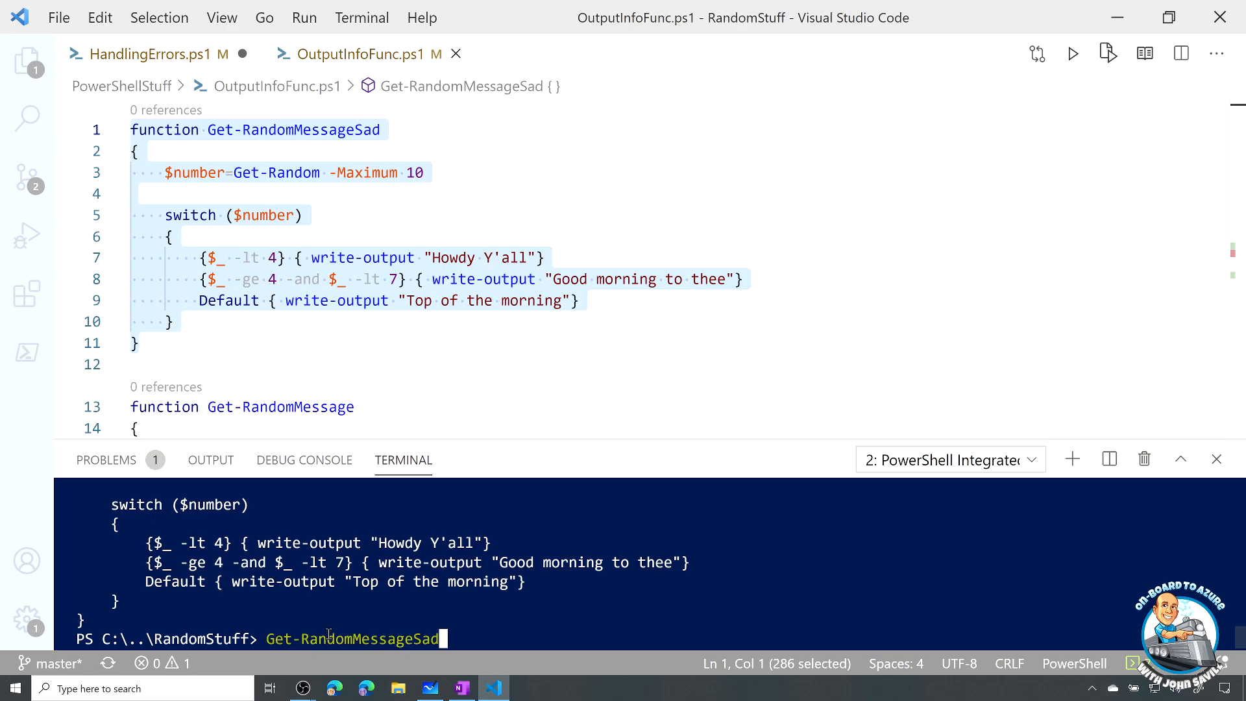
{"action": "key", "text": "Return"}
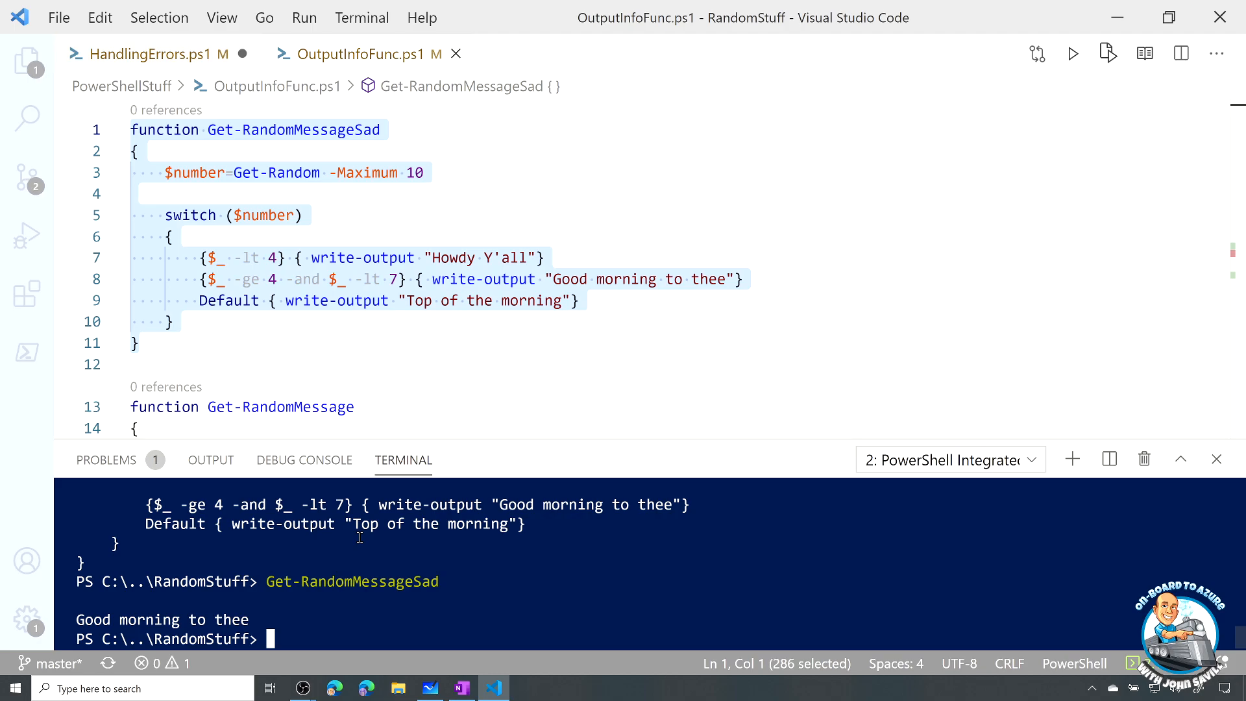
{"action": "left_click", "coordinate": [443, 341]}
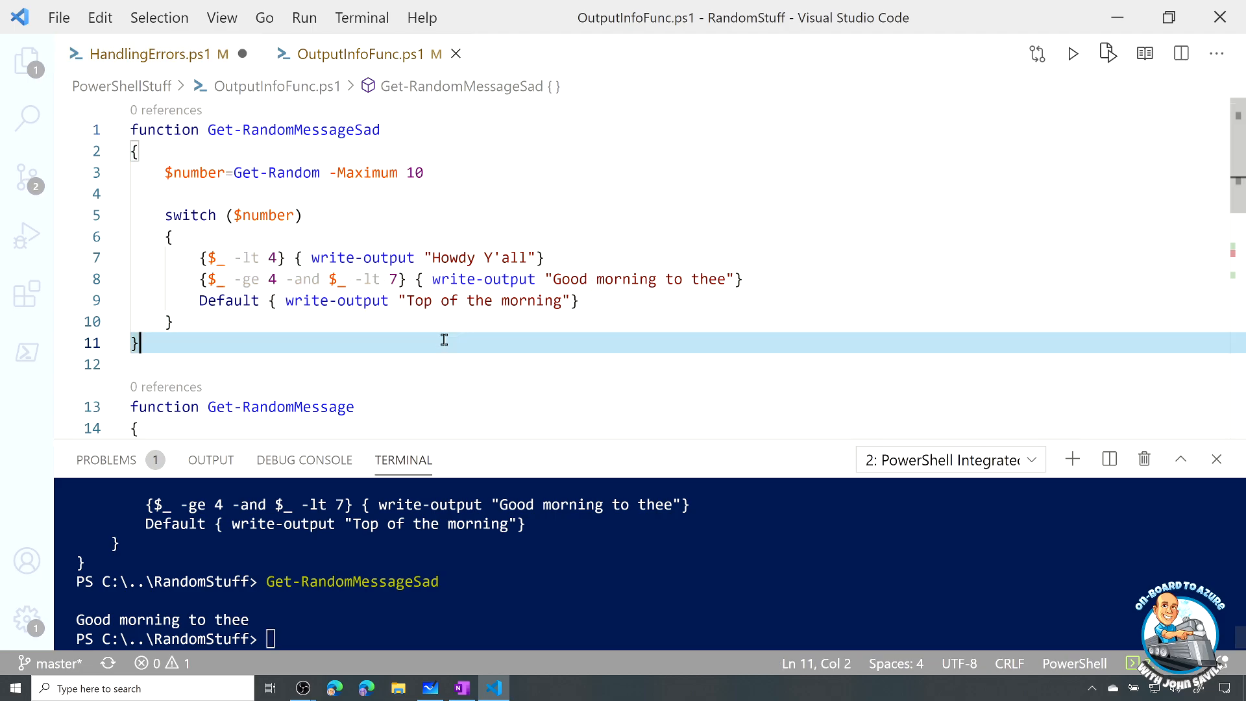
Select the Get-RandomMessage function with its Write-Verbose and Write-Debug lines and run it with F8
{"action": "scroll", "scroll_direction": "down", "scroll_amount": 3}
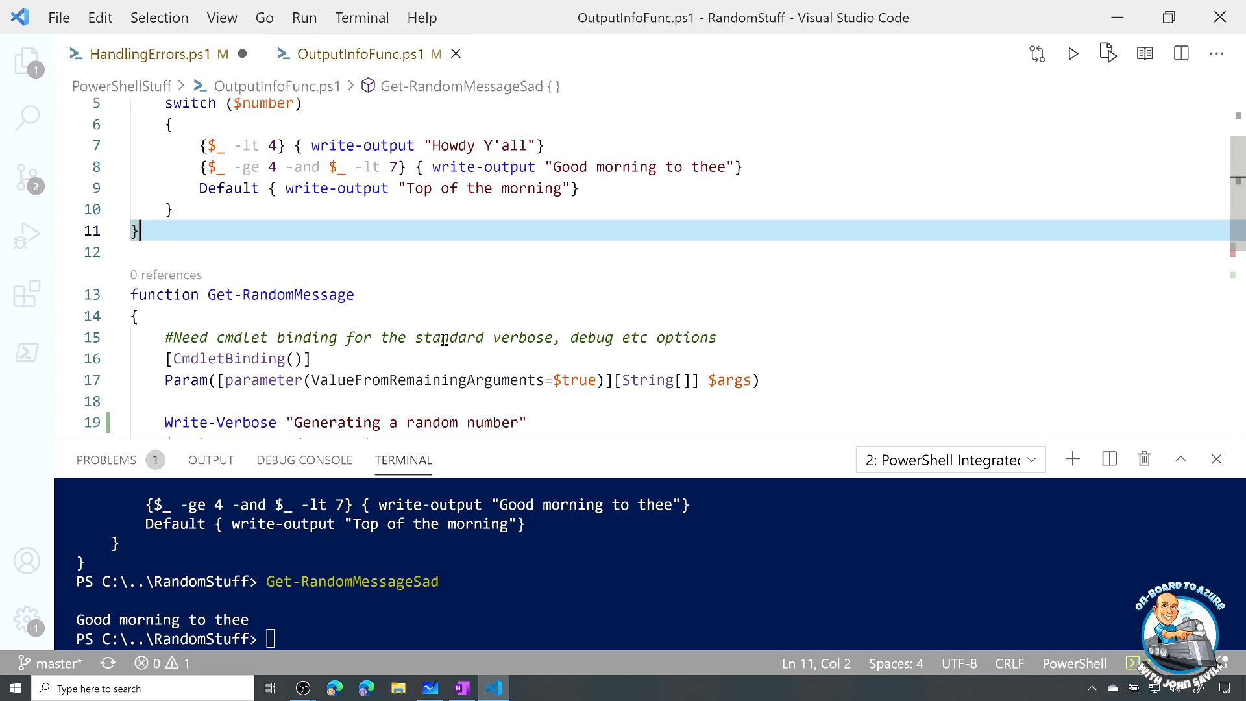
{"action": "scroll", "scroll_direction": "down", "scroll_amount": 3}
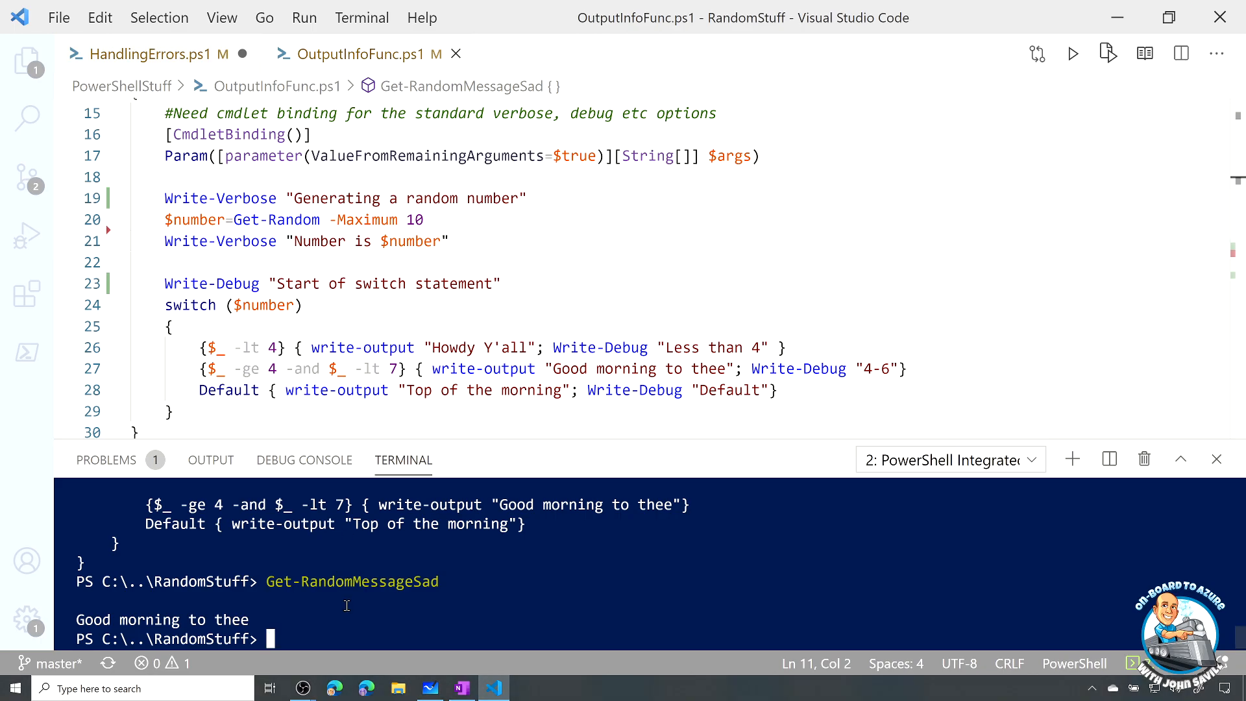
{"action": "type", "text": "Get-RandomMessageSad -"}
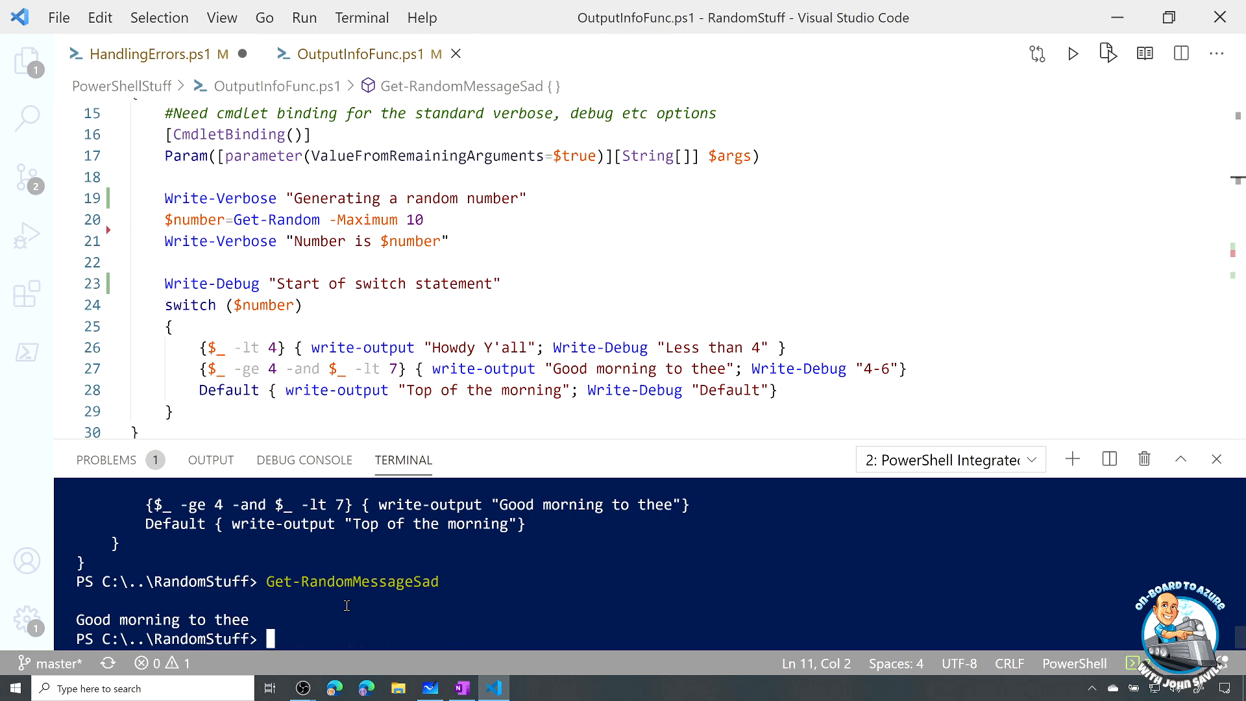
{"action": "mouse_move", "coordinate": [486, 299]}
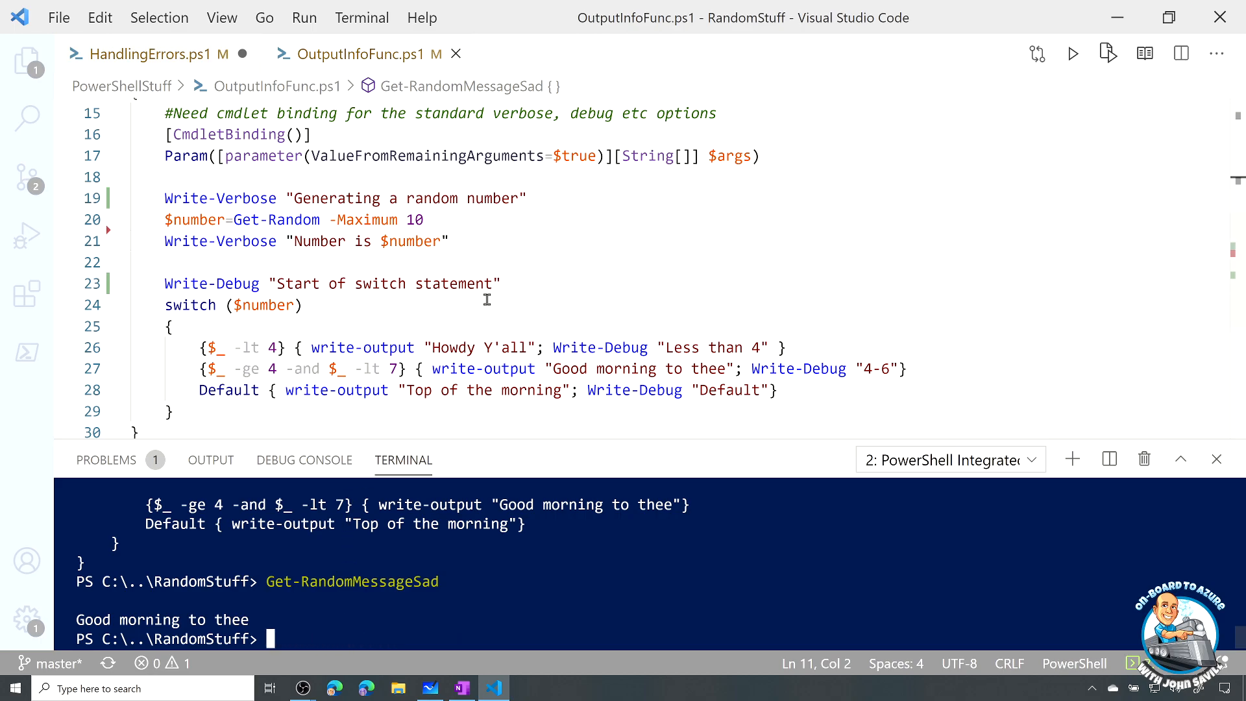
{"action": "mouse_move", "coordinate": [790, 162]}
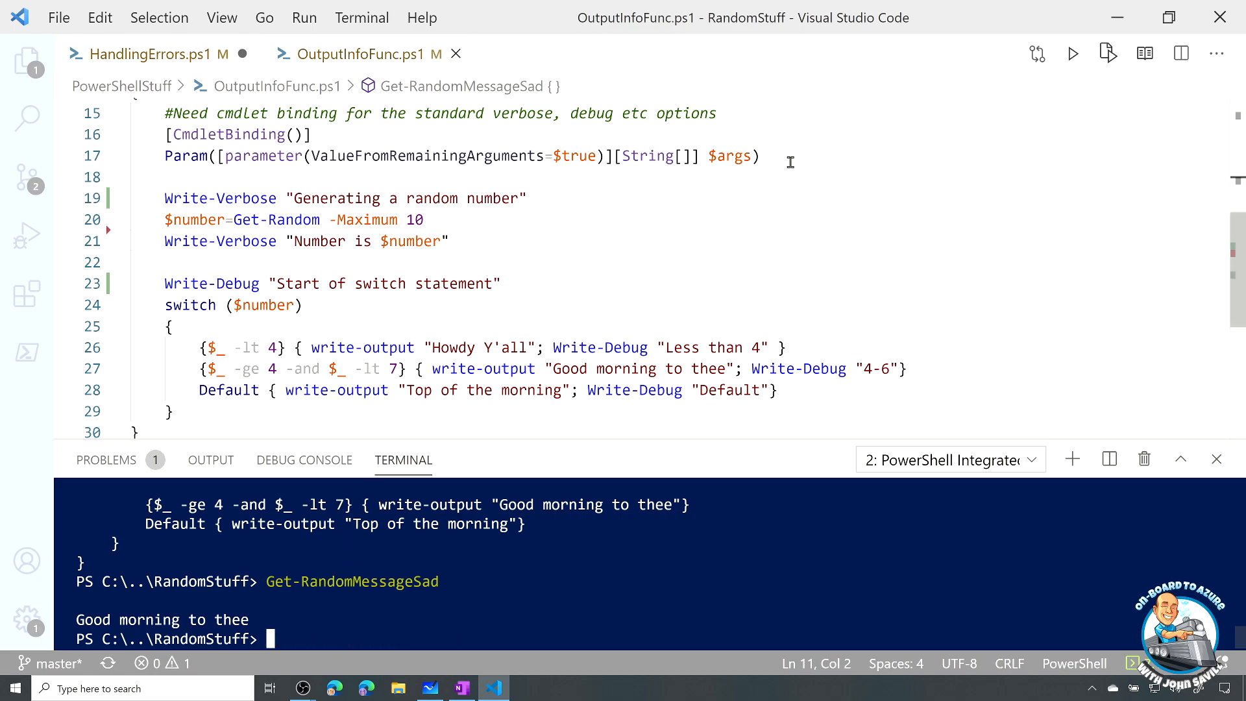
{"action": "mouse_move", "coordinate": [362, 150]}
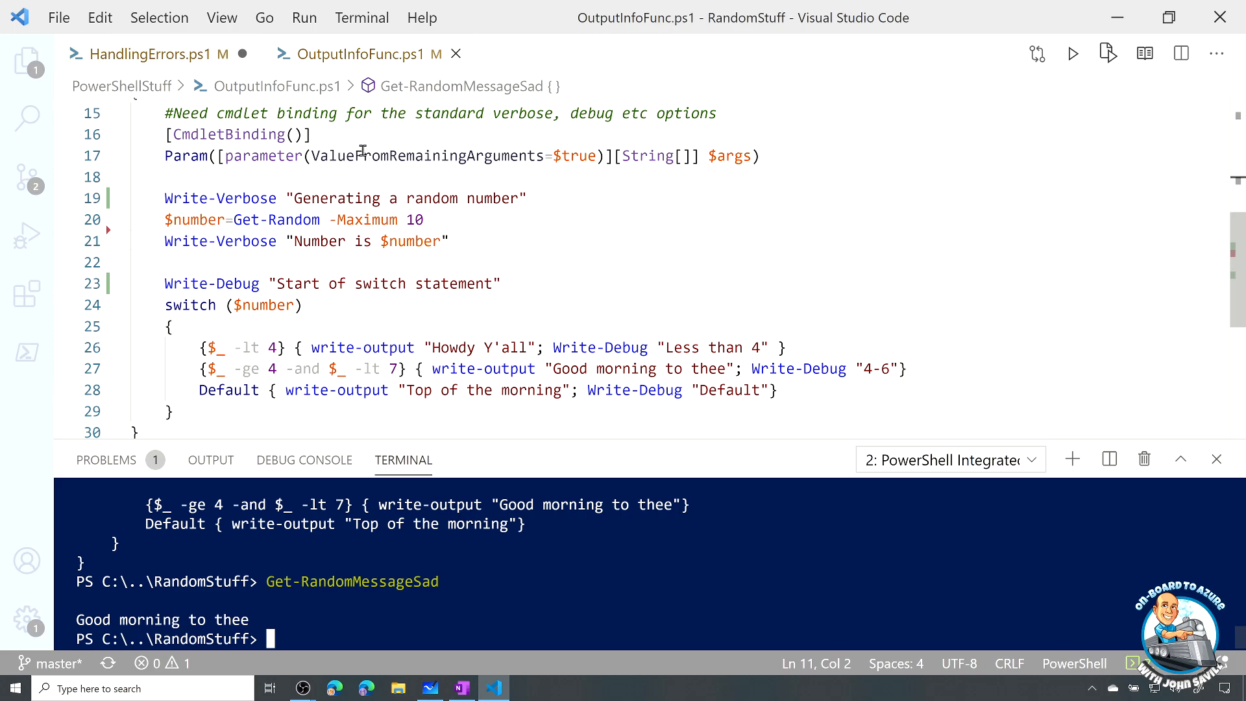
{"action": "mouse_move", "coordinate": [398, 176]}
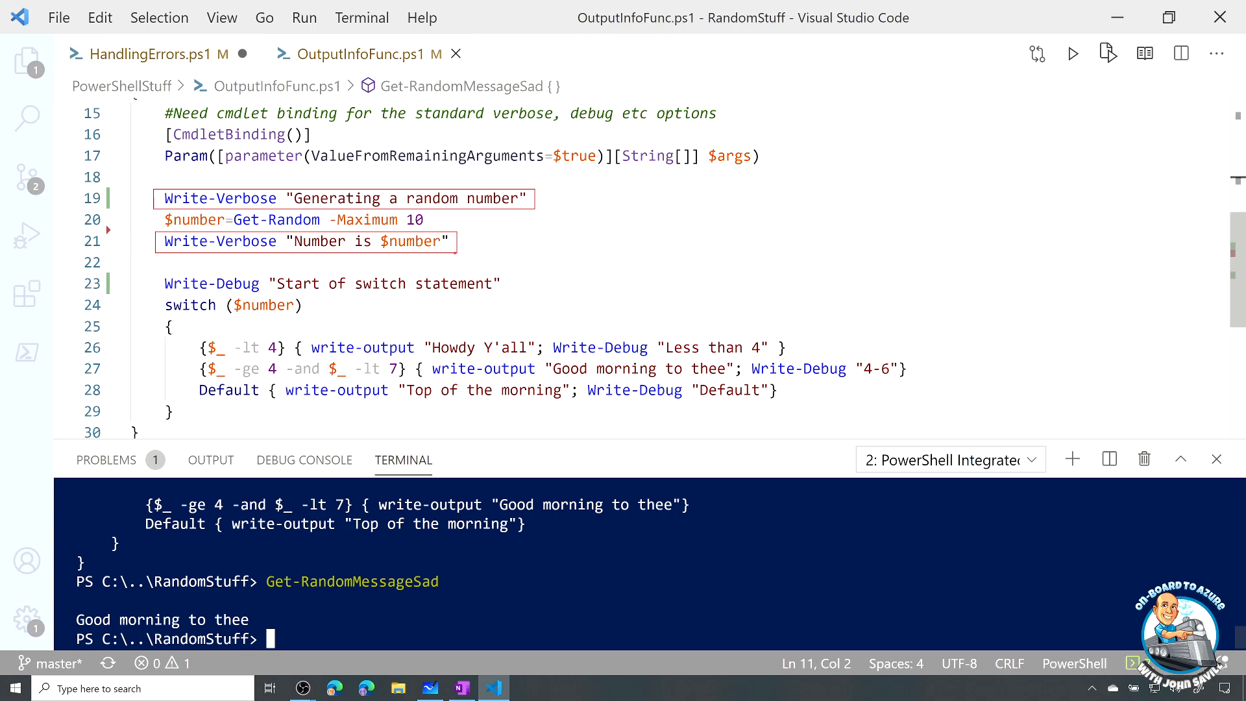
{"action": "left_click", "coordinate": [312, 255]}
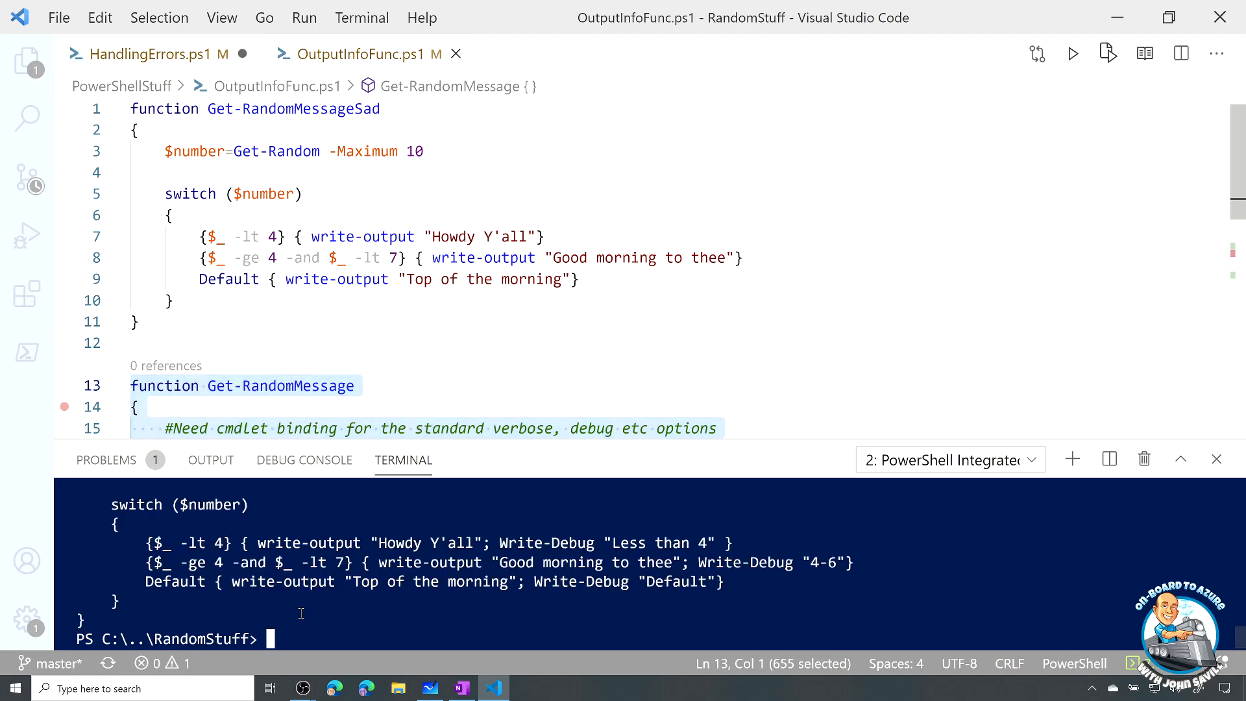
Run Get-RandomMessage plainly, then with -Verbose to show the random number
{"action": "type", "text": "Get-RandomMessage"}
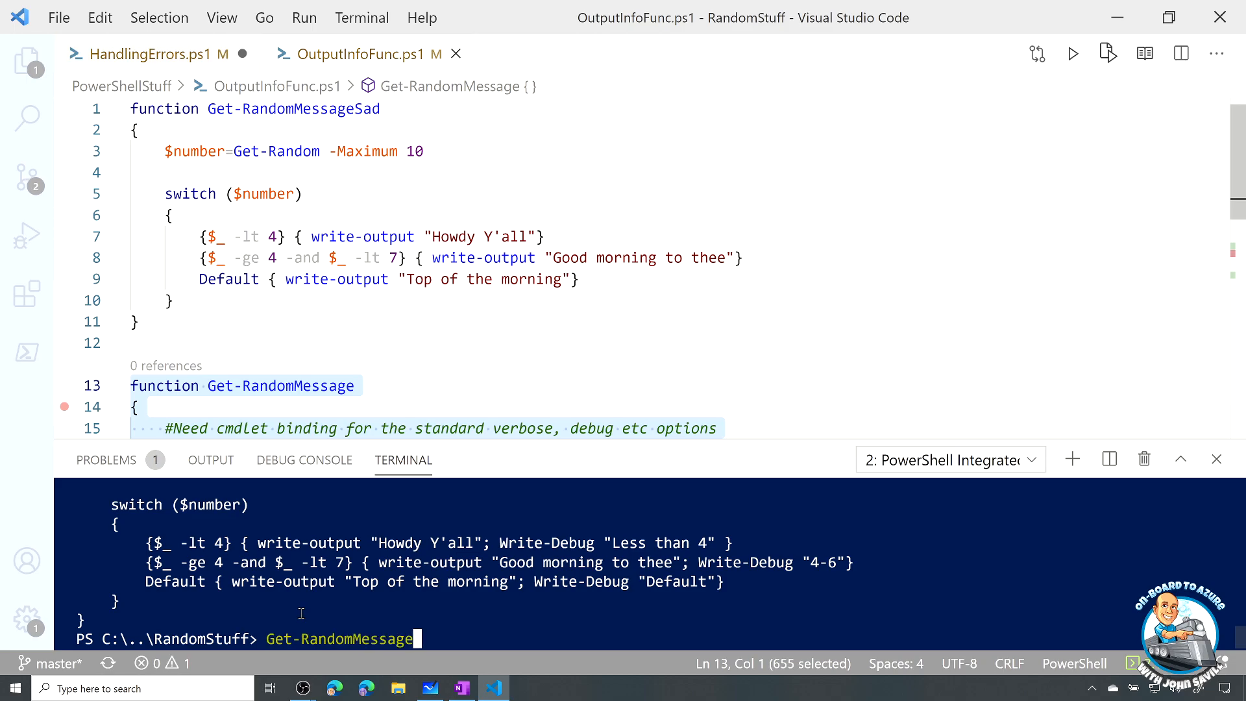
{"action": "key", "text": "Return"}
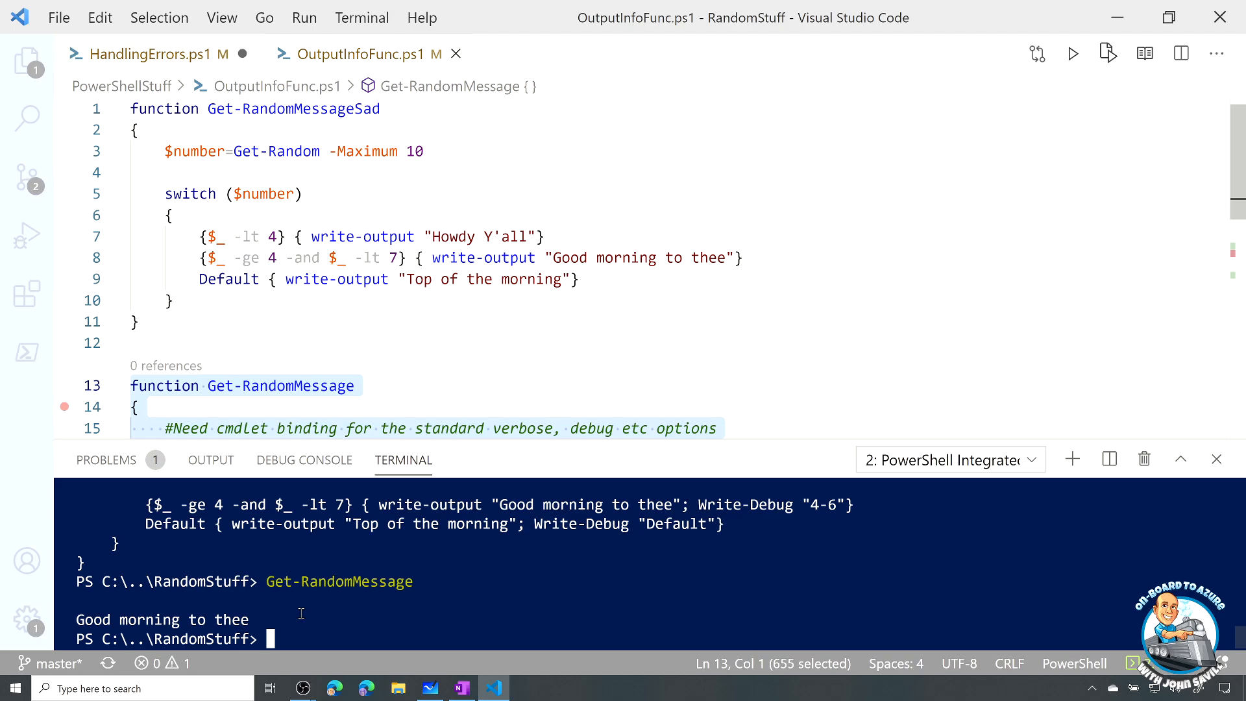
{"action": "mouse_move", "coordinate": [486, 447]}
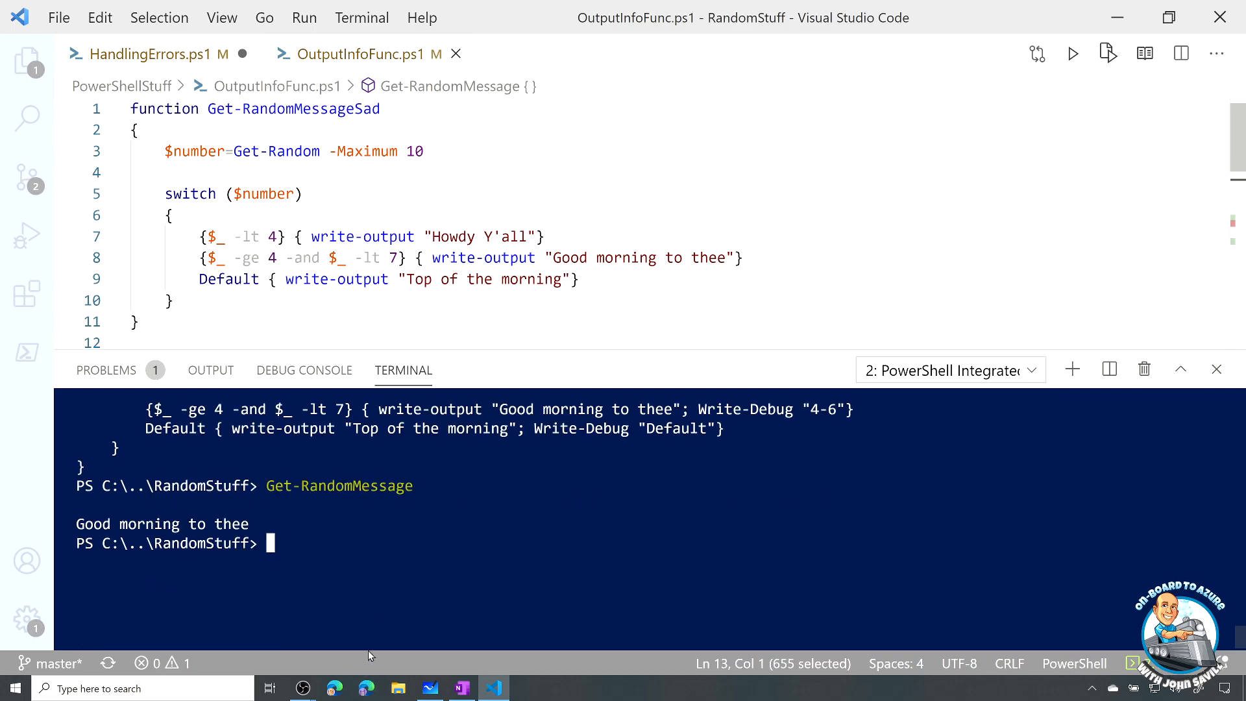
{"action": "type", "text": "Get-RandomMessage -"}
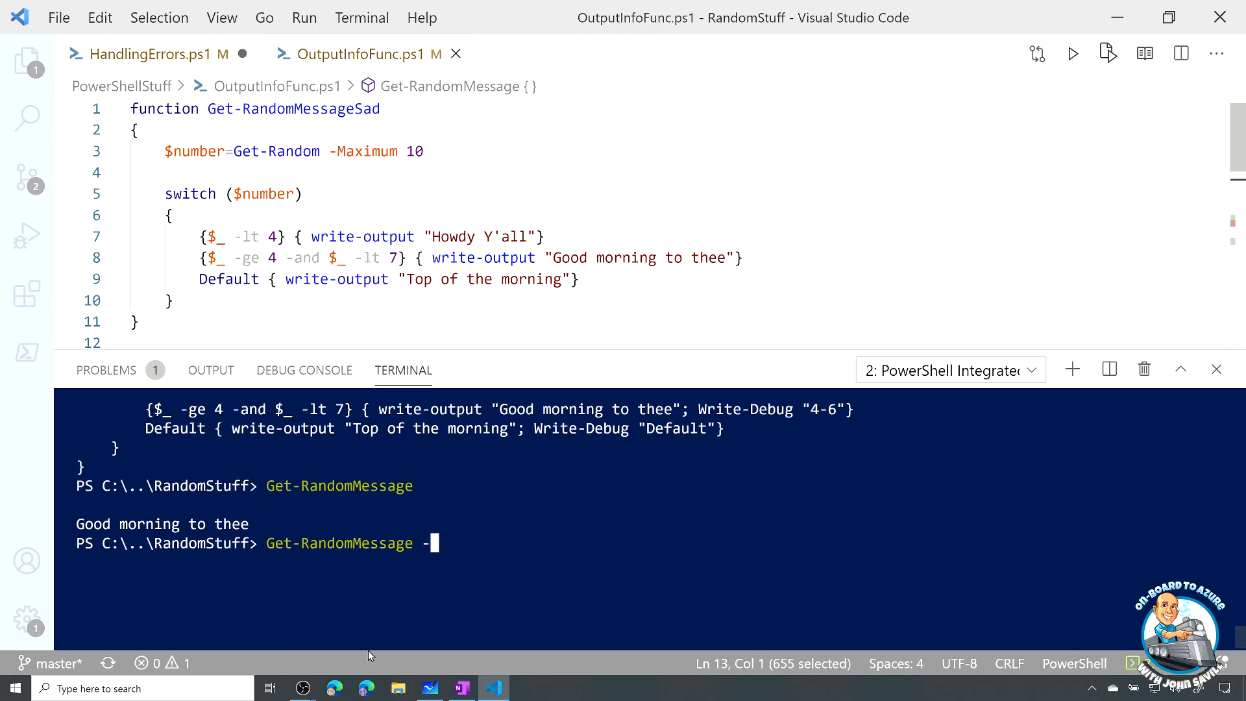
{"action": "type", "text": "args"}
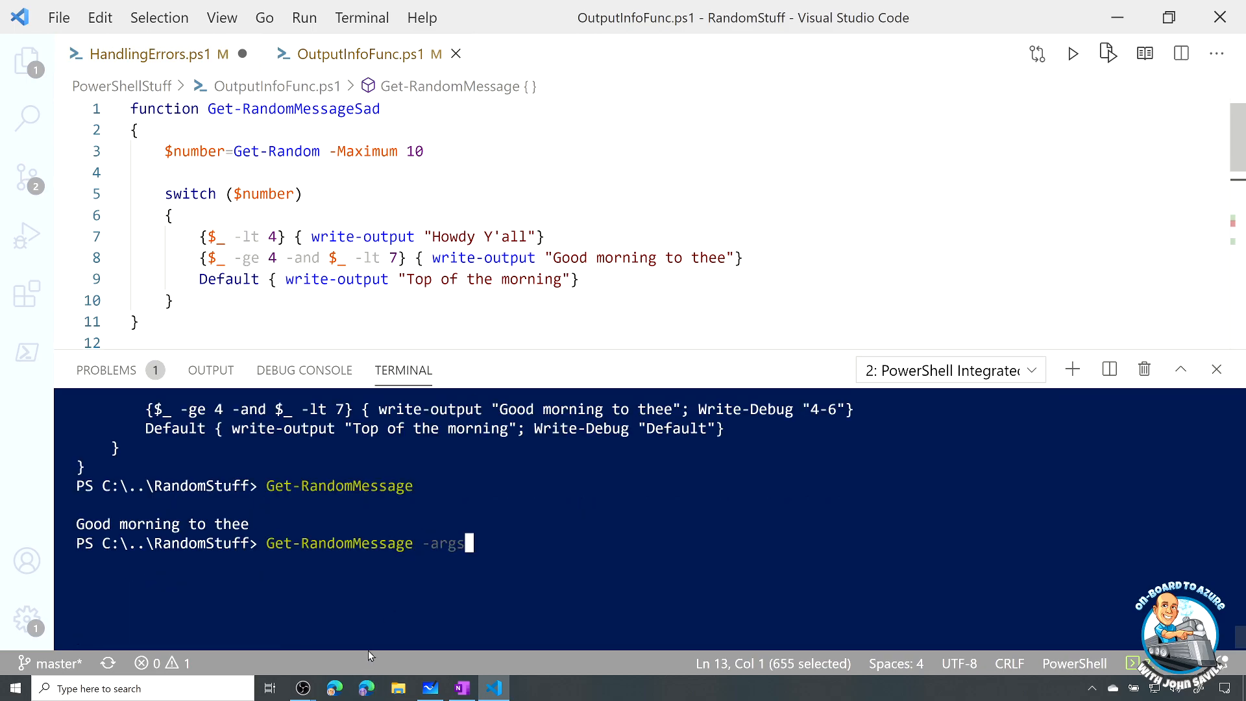
{"action": "type", "text": "-Debug"}
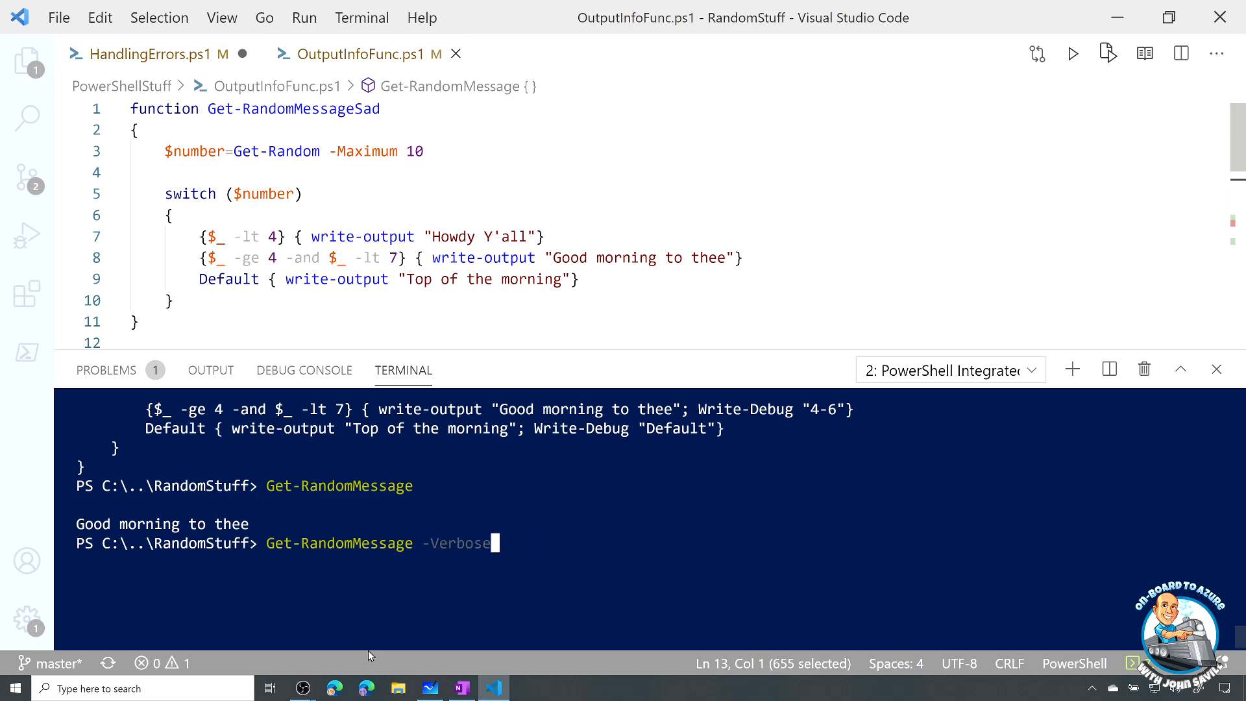
{"action": "key", "text": "Return"}
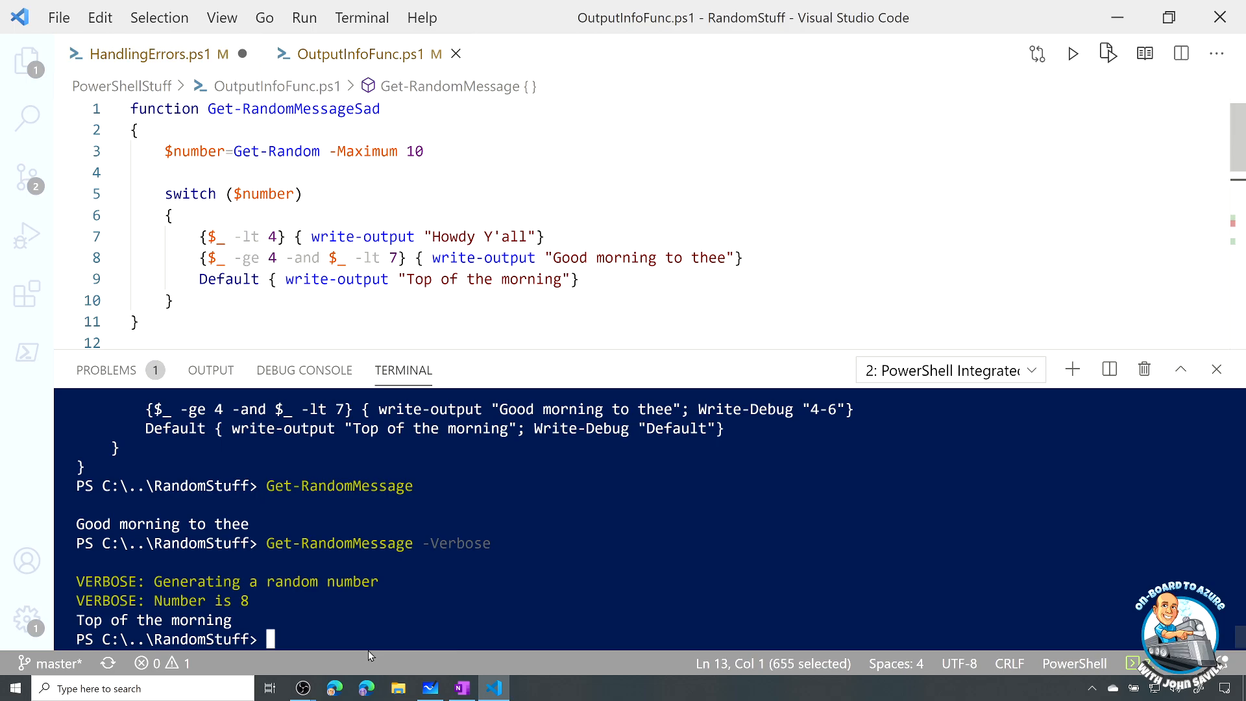
Rerun Get-RandomMessage with -debug instead of -Verbose to display debug messages
{"action": "type", "text": "Get-RandomMessage -Verbose"}
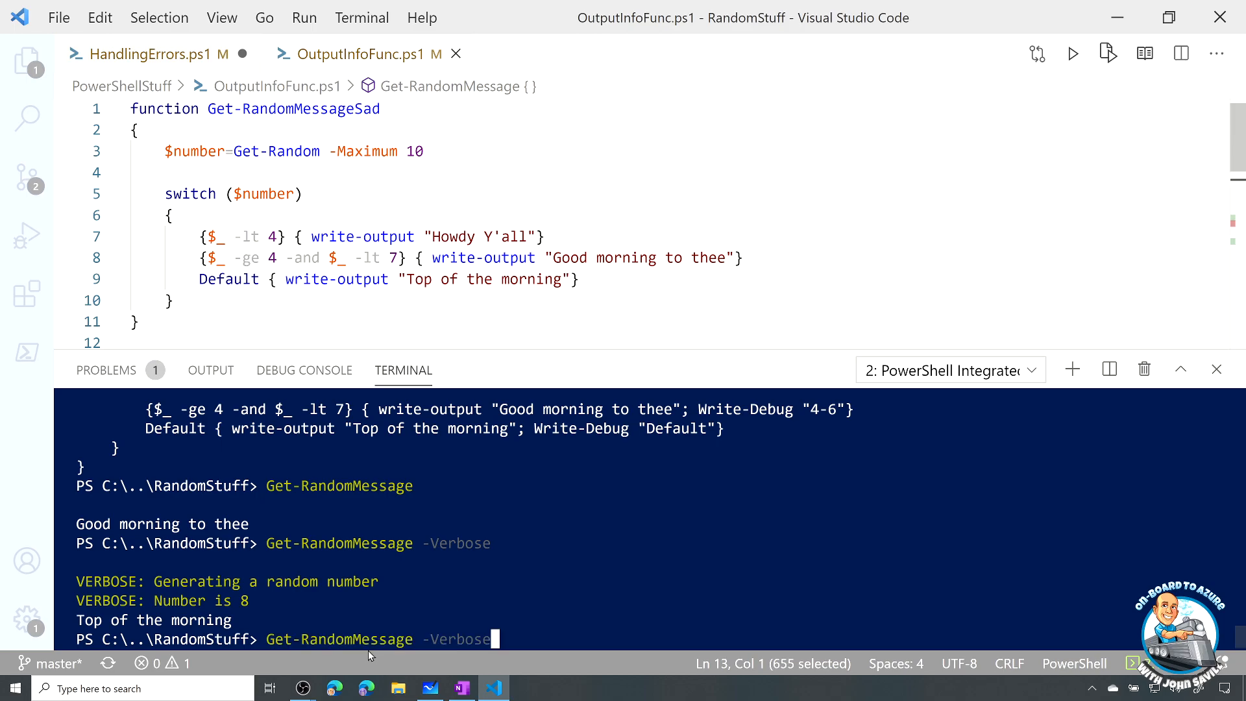
{"action": "key", "text": "BackSpace"}
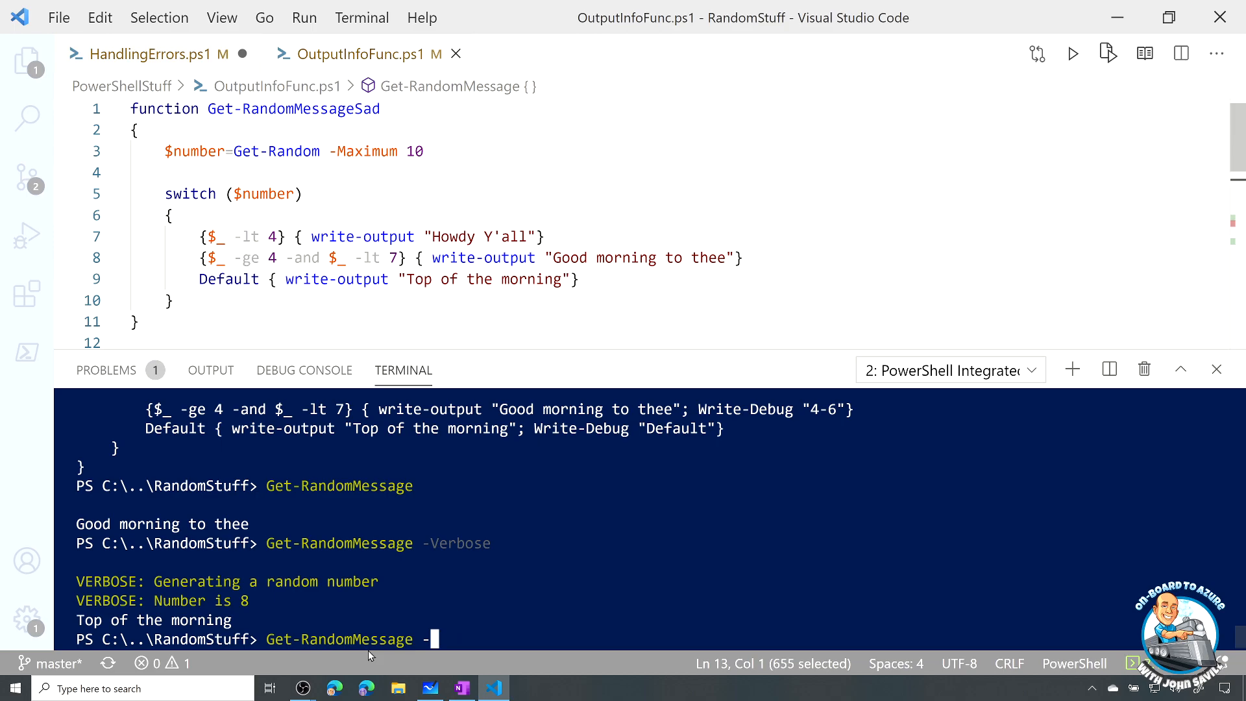
{"action": "type", "text": "debug"}
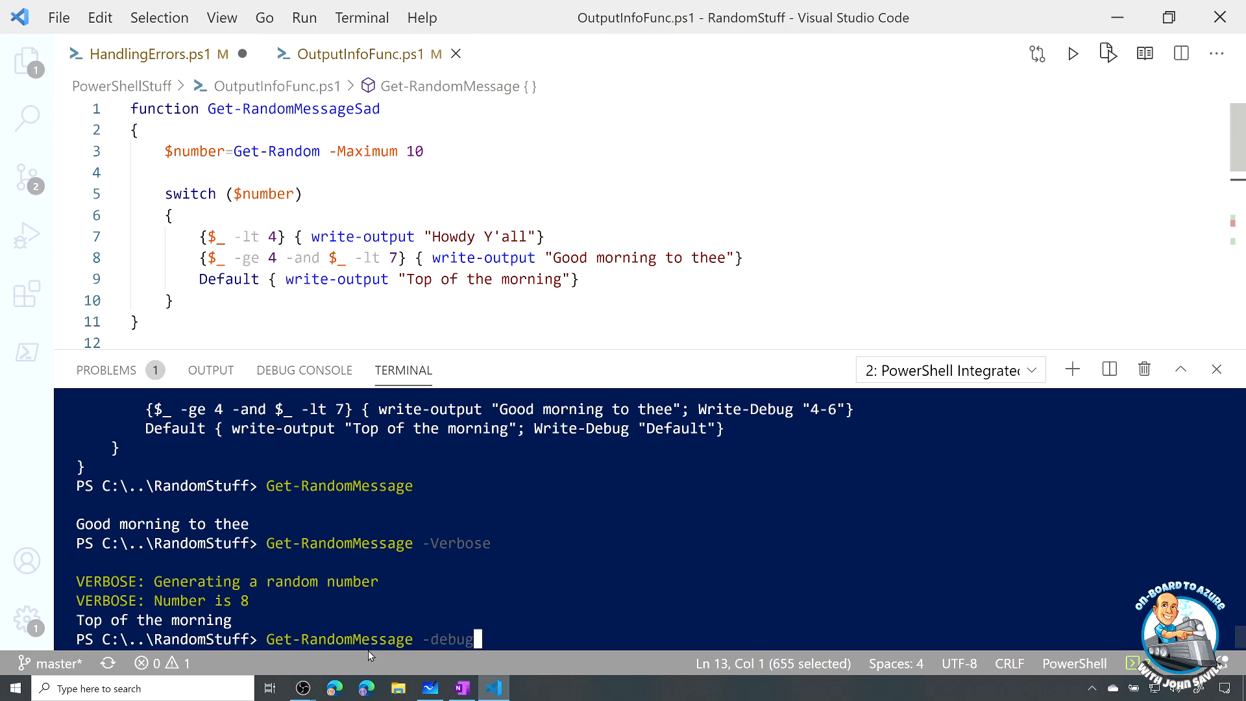
{"action": "key", "text": "Return"}
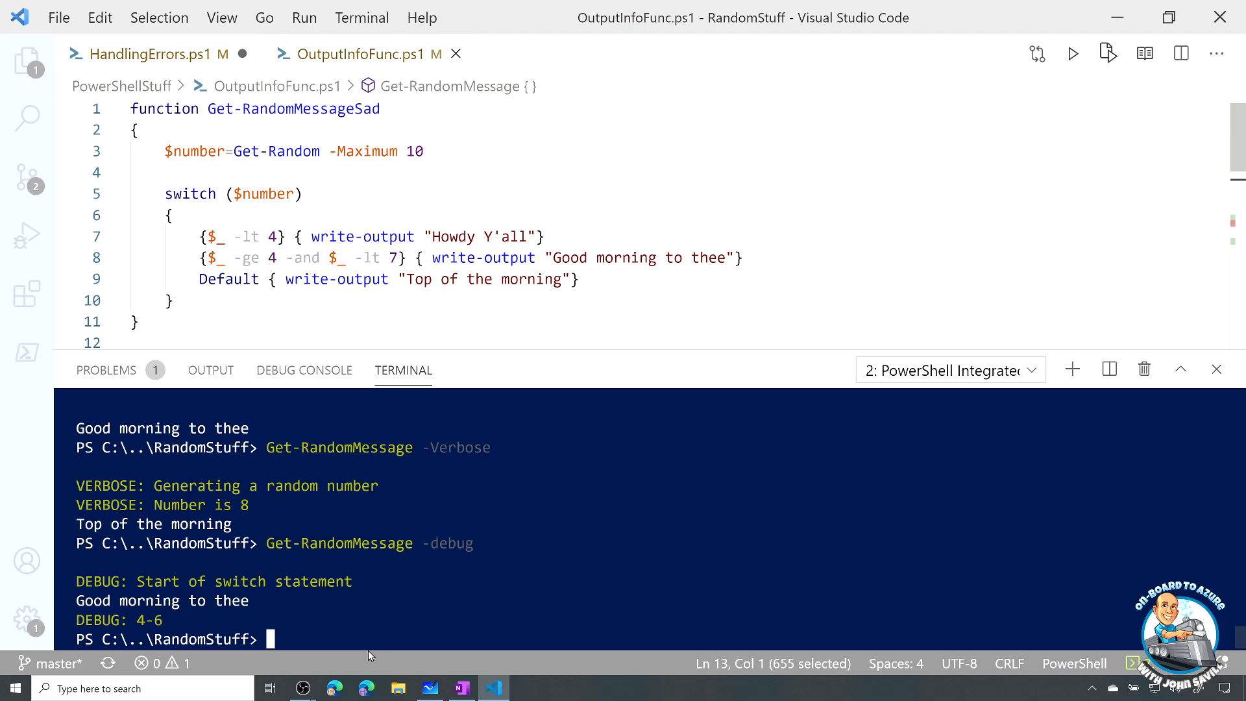
Run Get-RandomMessage -debug -verbose to show both debug and verbose messages
{"action": "type", "text": "Get-RandomMessage -debug"}
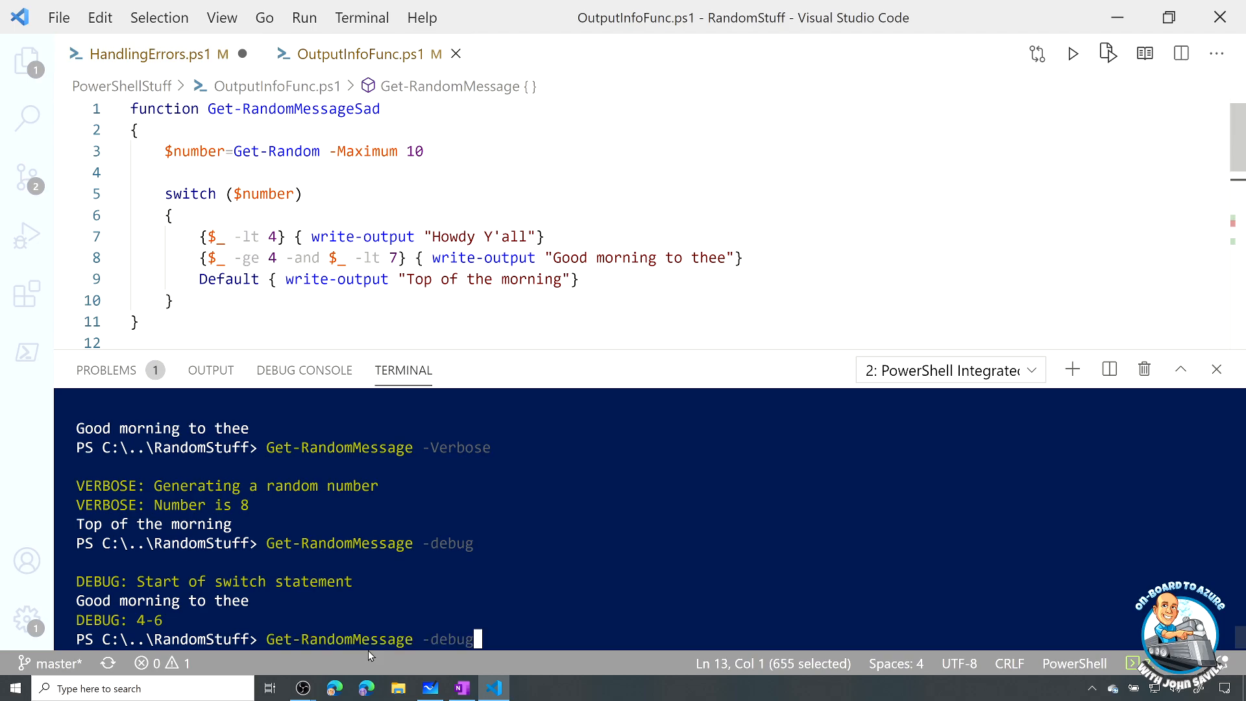
{"action": "type", "text": "-verba"}
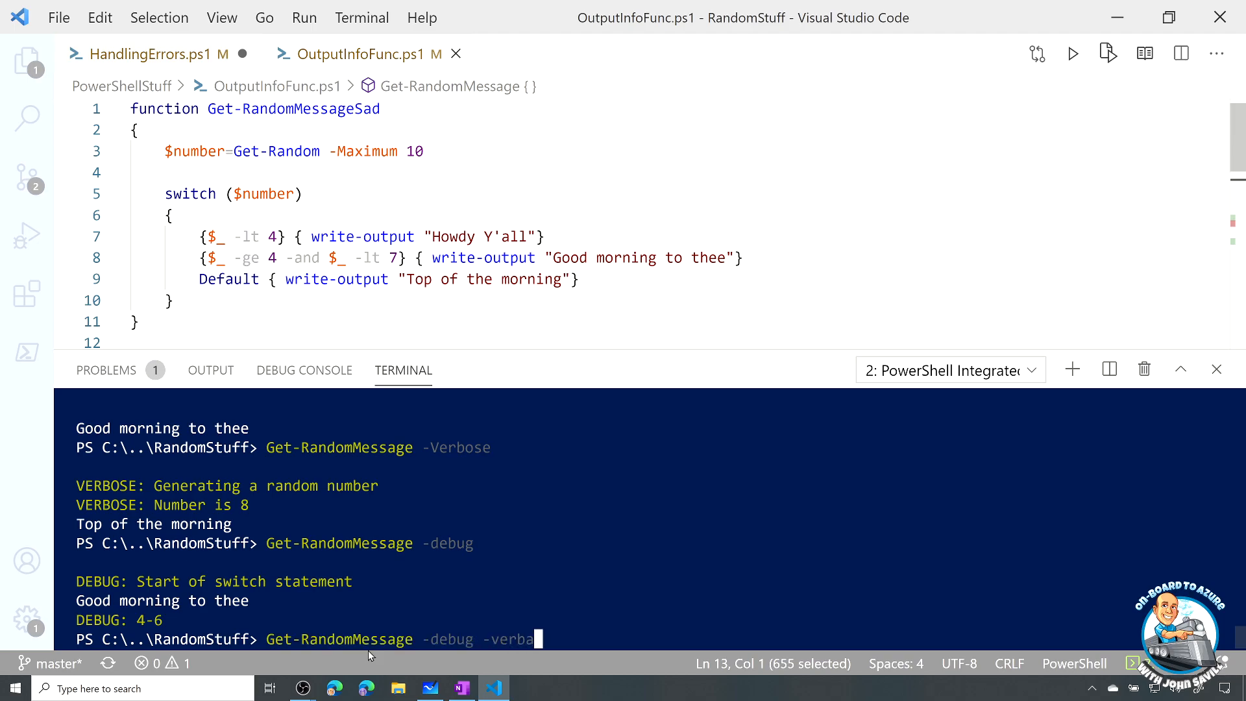
{"action": "type", "text": "se"}
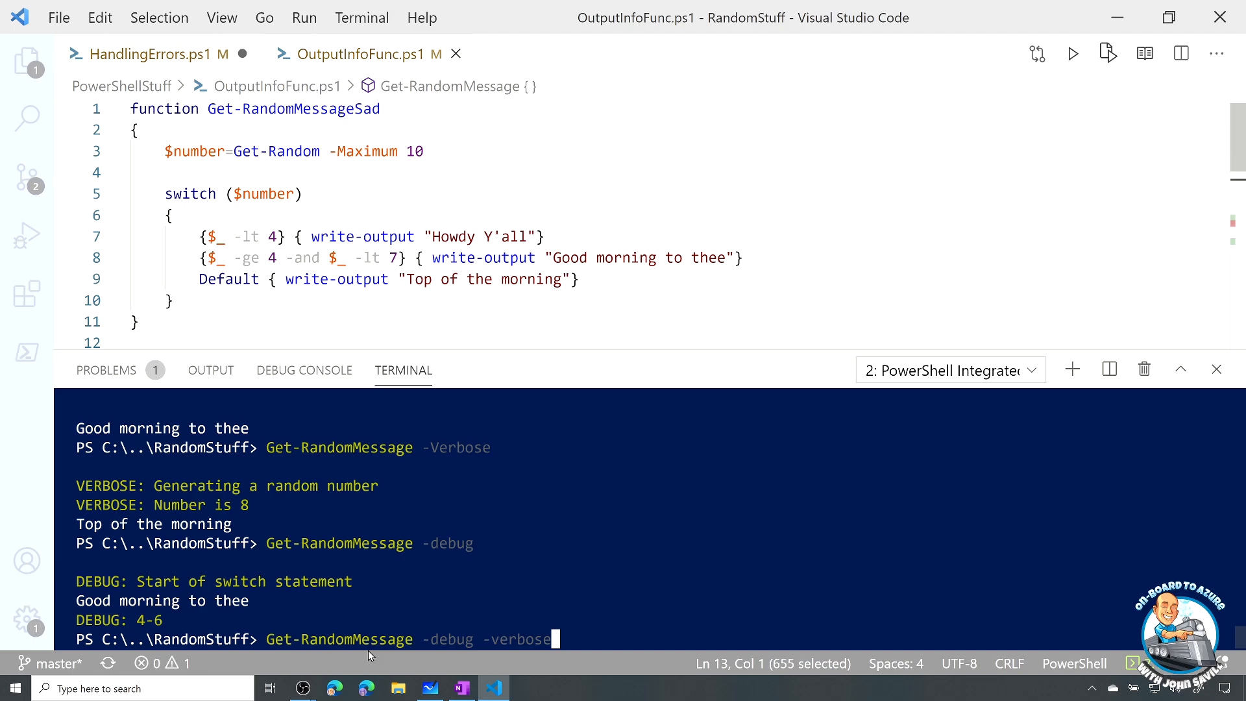
{"action": "key", "text": "Return"}
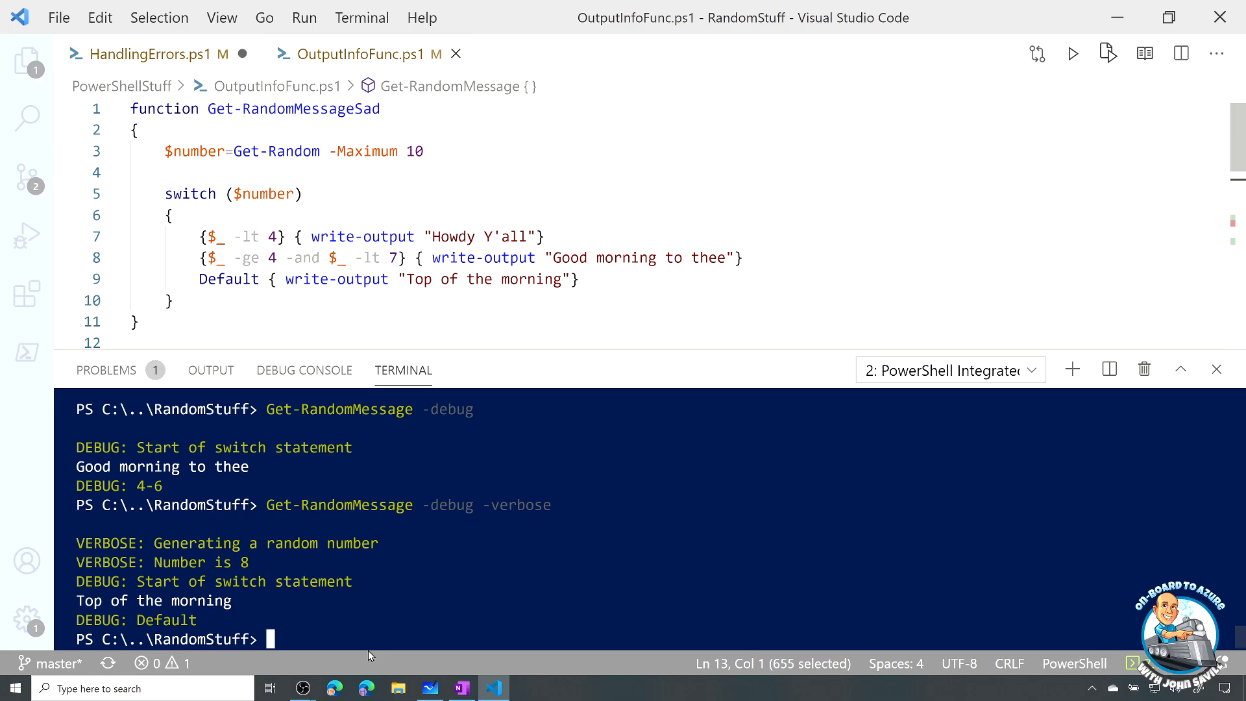
{"action": "mouse_move", "coordinate": [429, 463]}
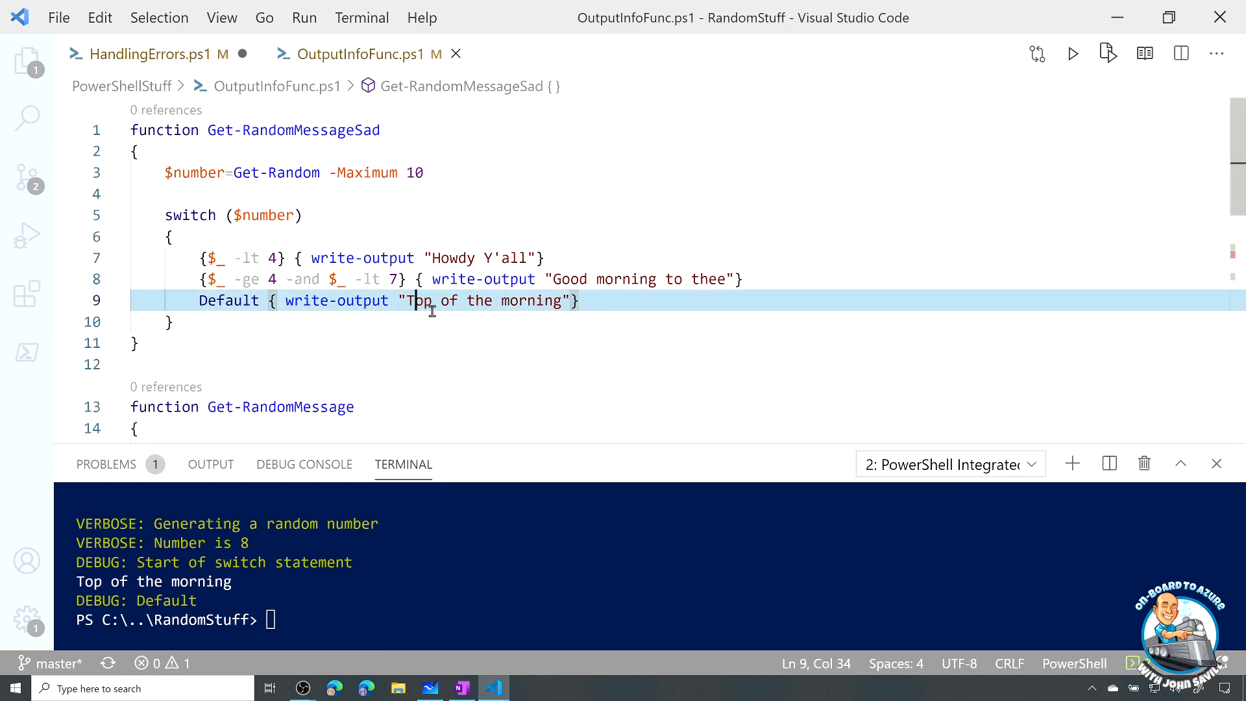
{"action": "left_click", "coordinate": [321, 257]}
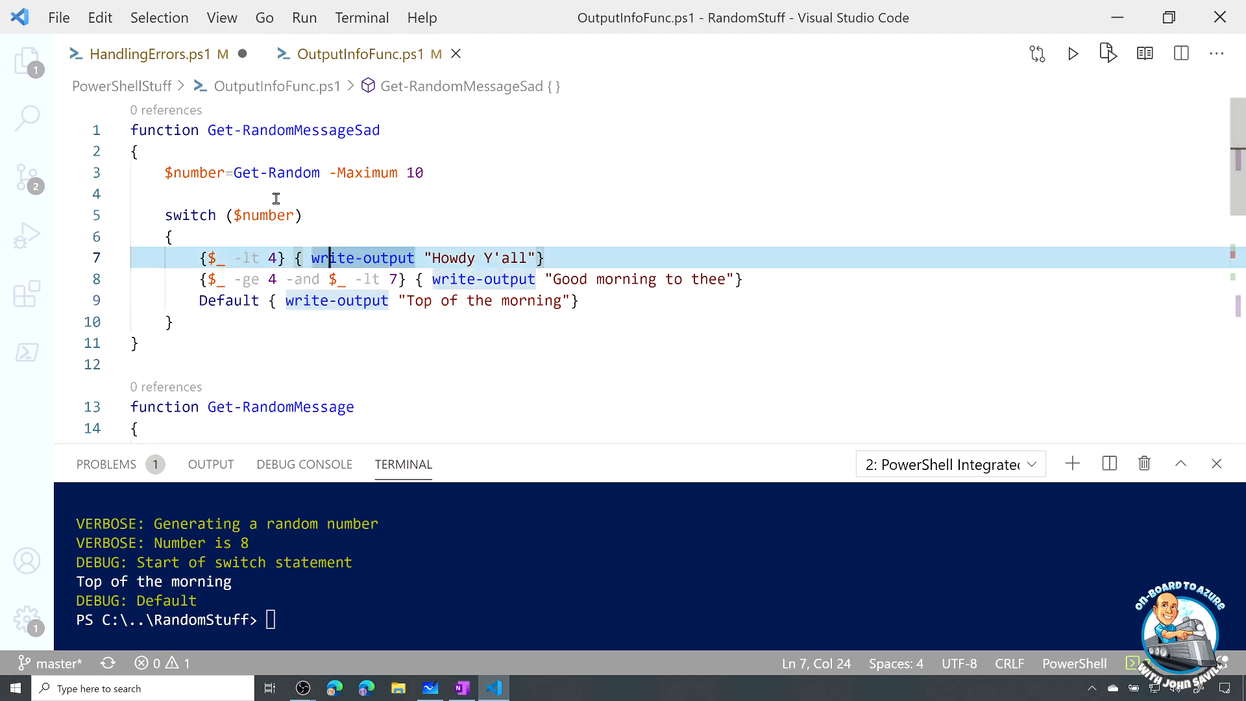
{"action": "type", "text": "write"}
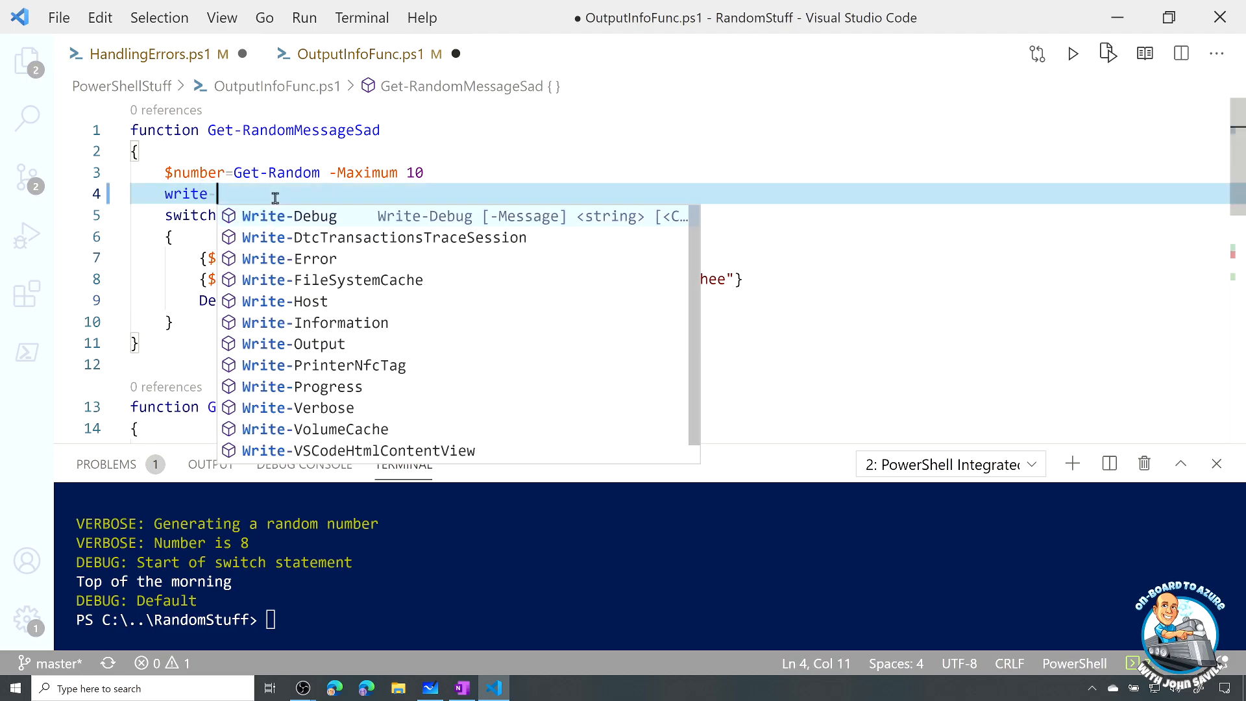
{"action": "type", "text": "-output $number"}
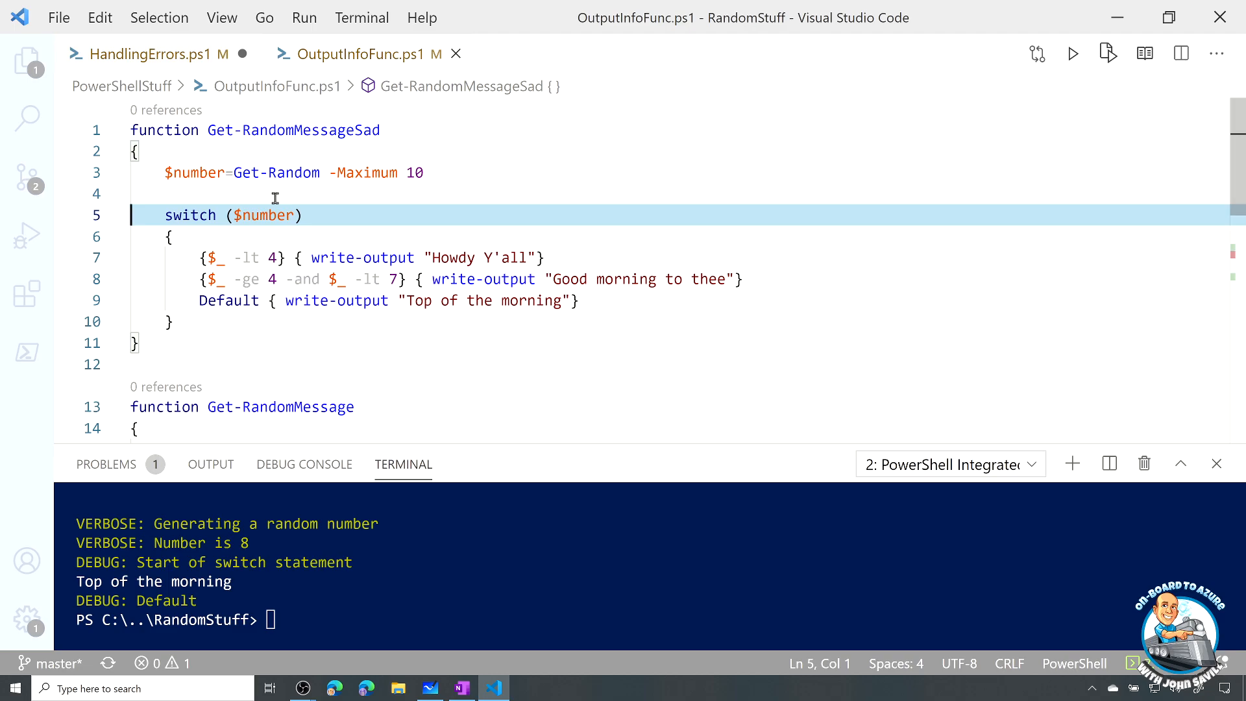
{"action": "left_click", "coordinate": [338, 300]}
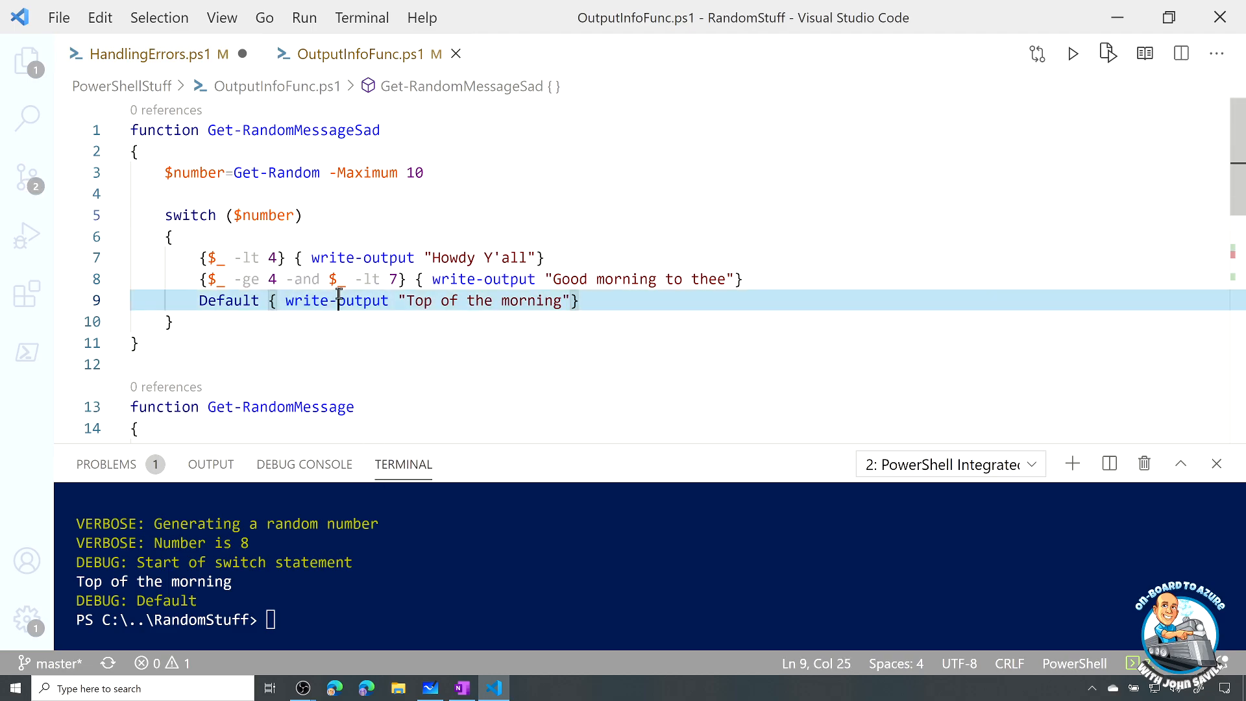
{"action": "scroll", "scroll_direction": "down", "scroll_amount": 3}
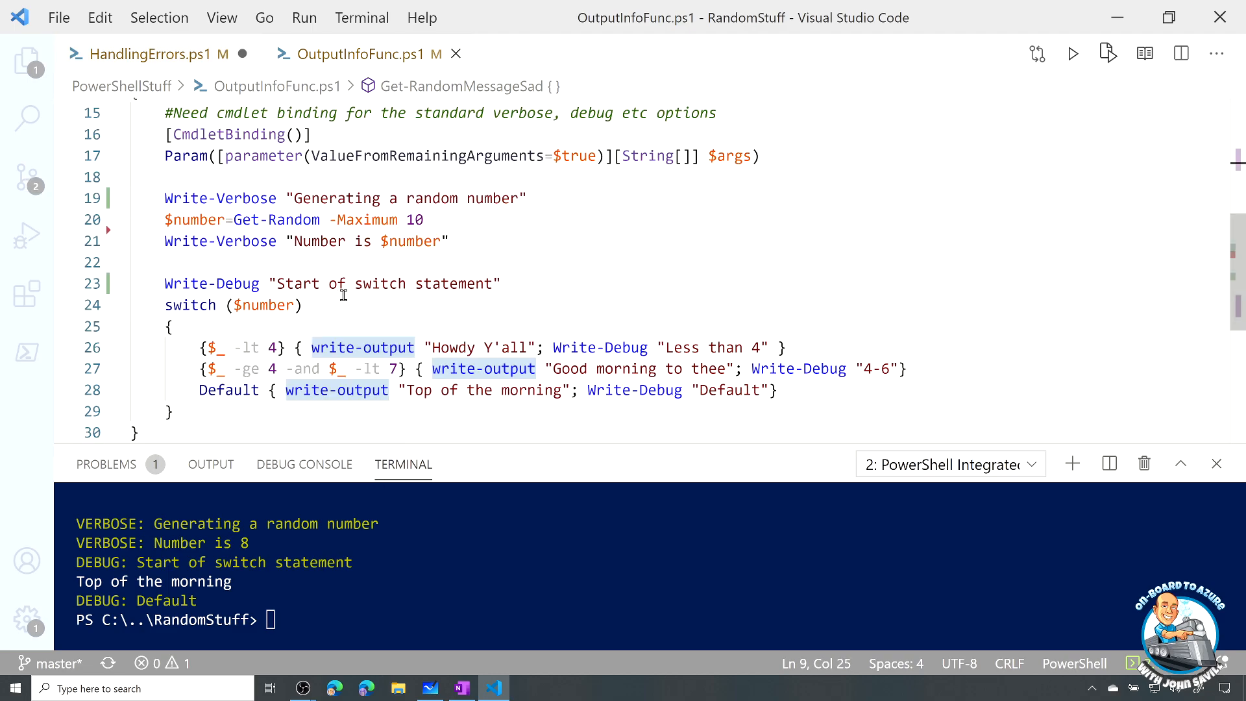